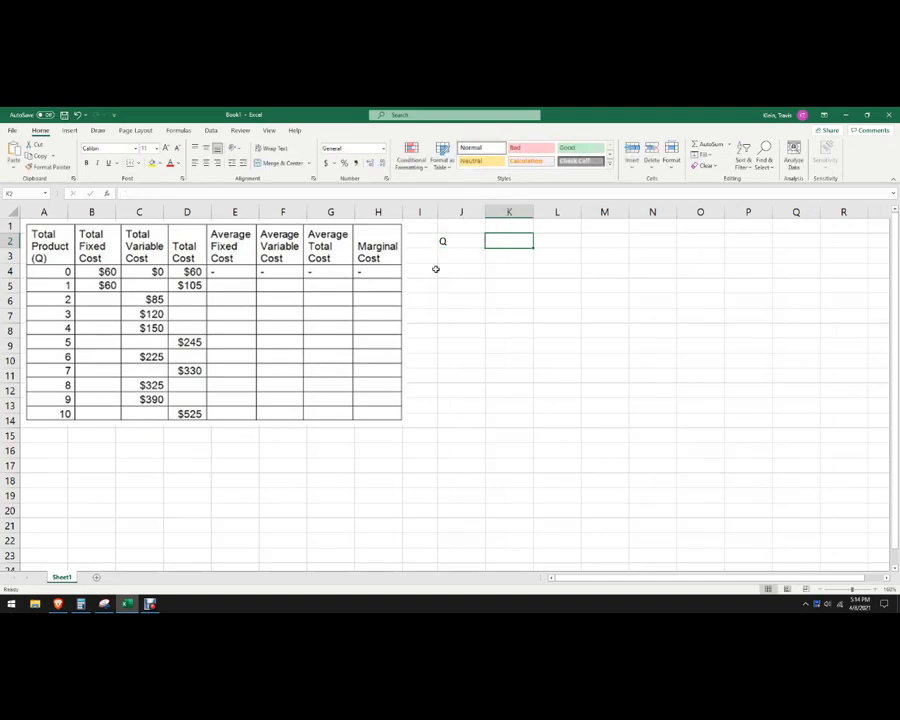
Enter the headings Quantity, TFC, TVC, TC, AFC, AVC, ATC, MC across row 2 from J2
text(Quantity)
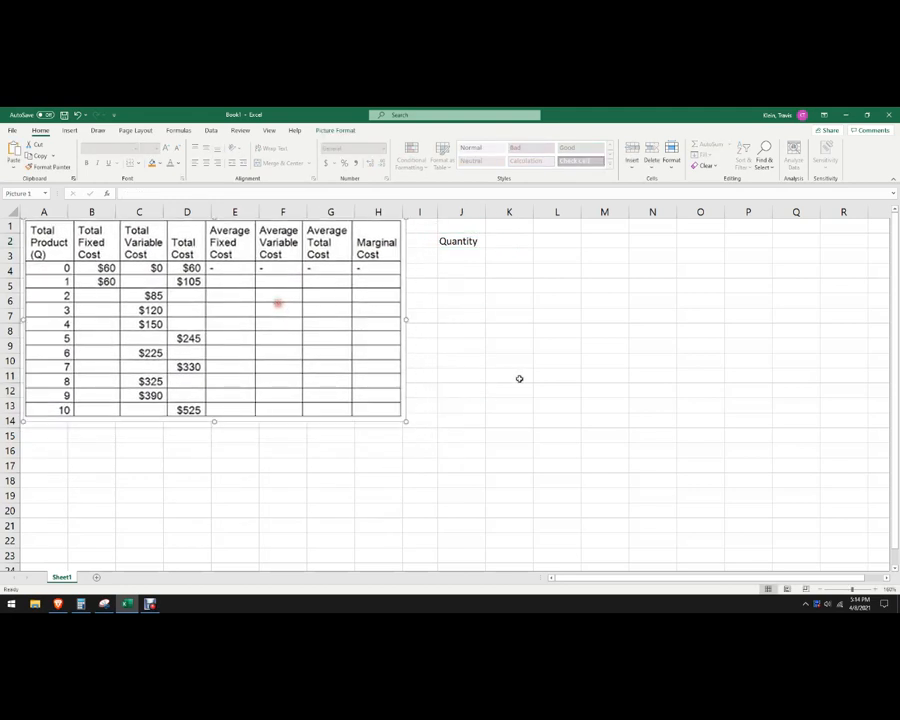
click(509, 241)
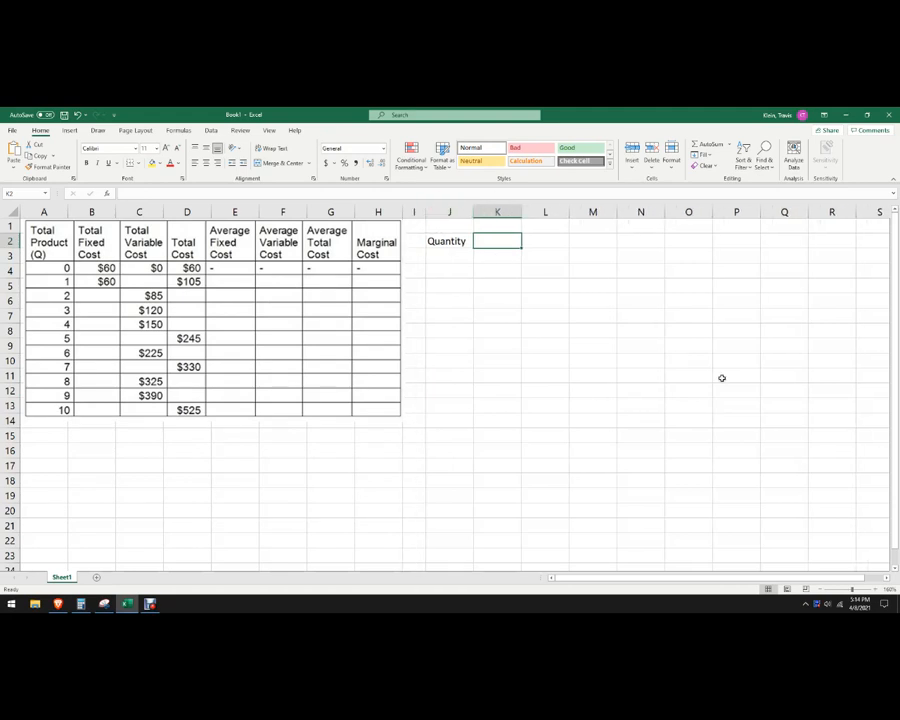
text(TFC)
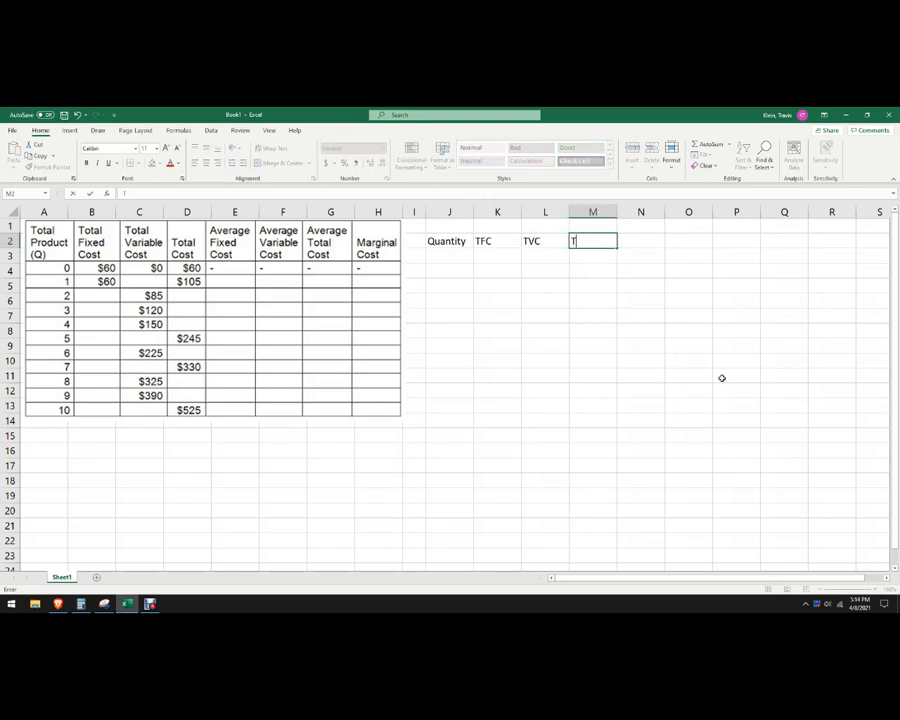
key(Return)
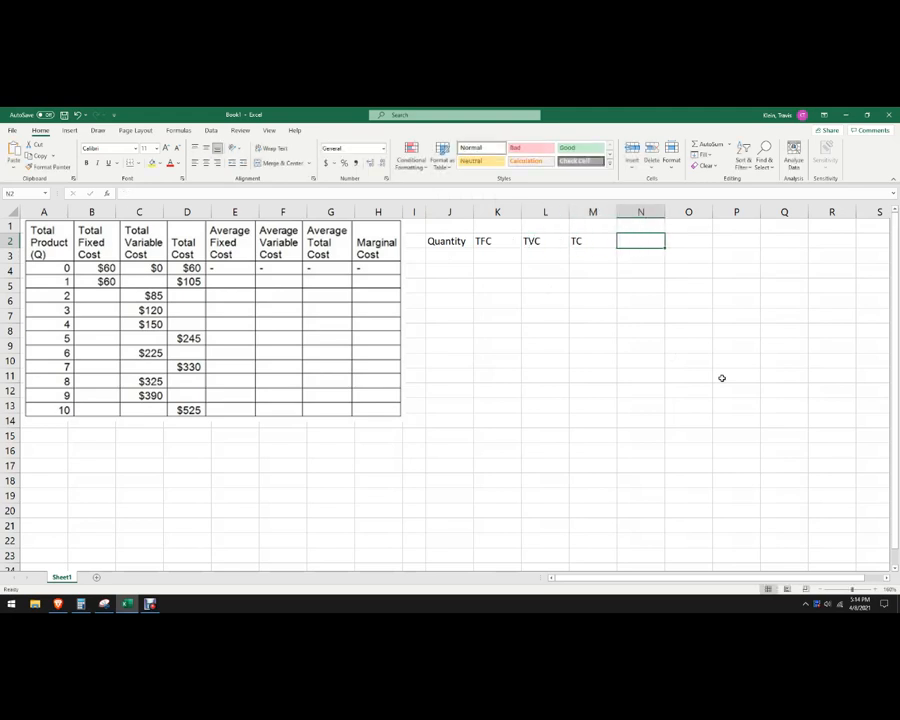
text(AFC)
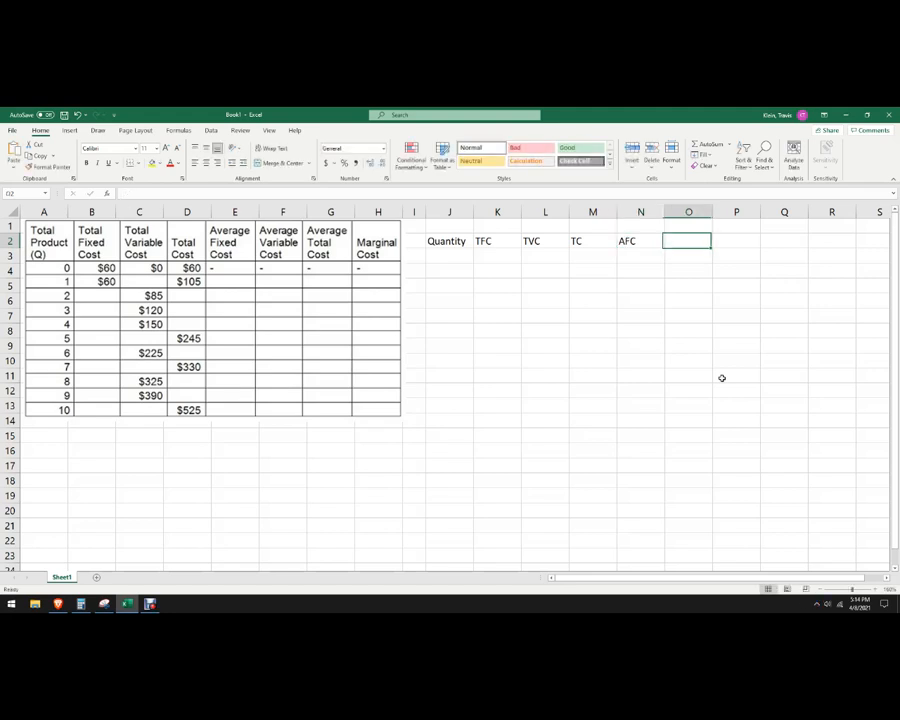
text(AVC)
click(736, 241)
text(ATC)
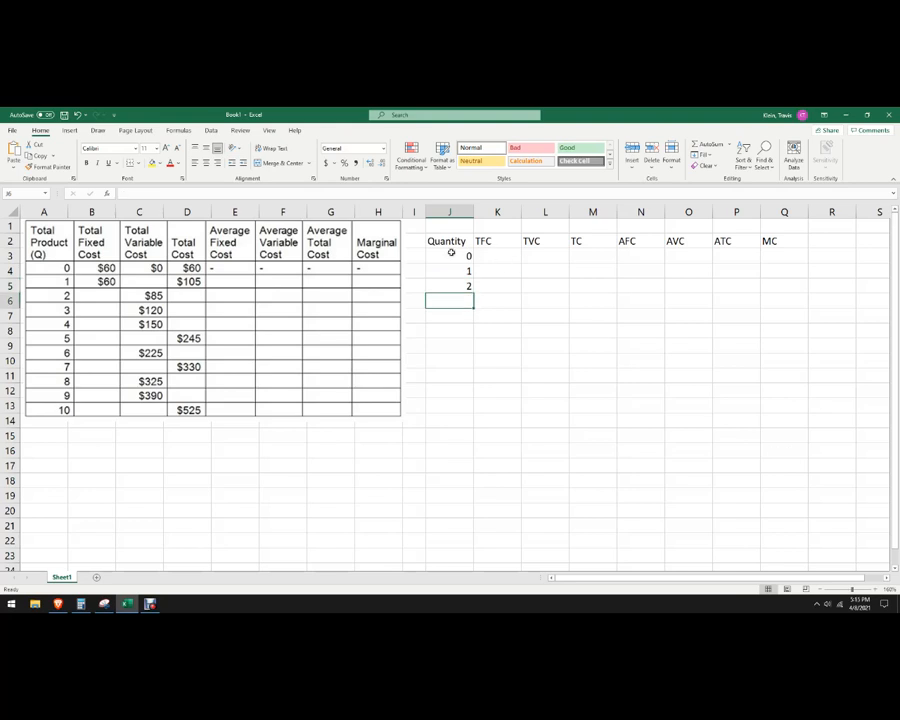
Fill quantities 0–10 down column J and give every quantity a $60.00 TFC in accounting format
drag(449, 256, 449, 287)
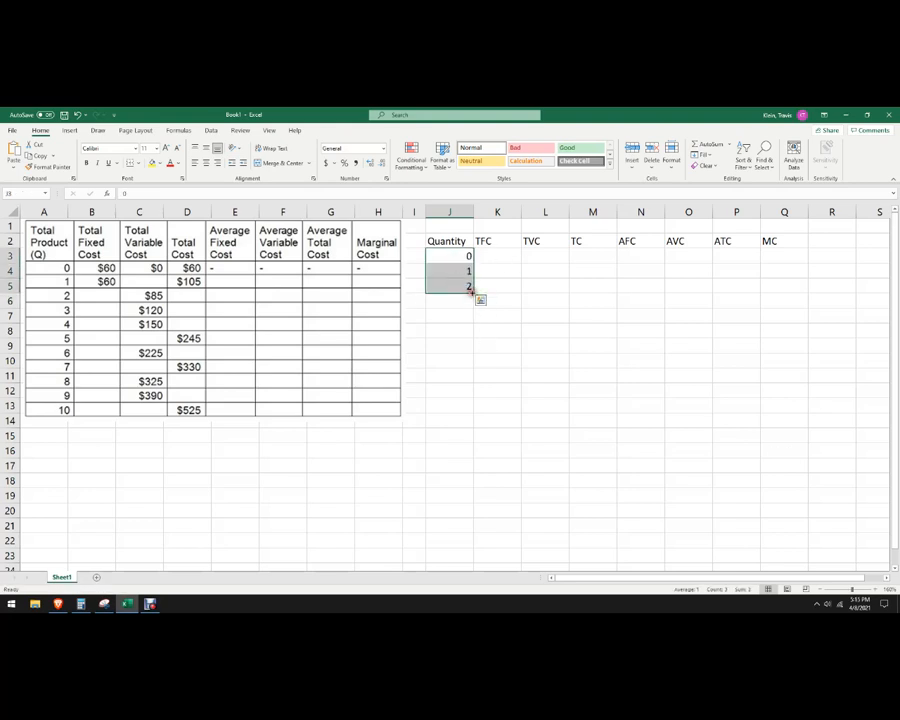
drag(469, 288, 464, 410)
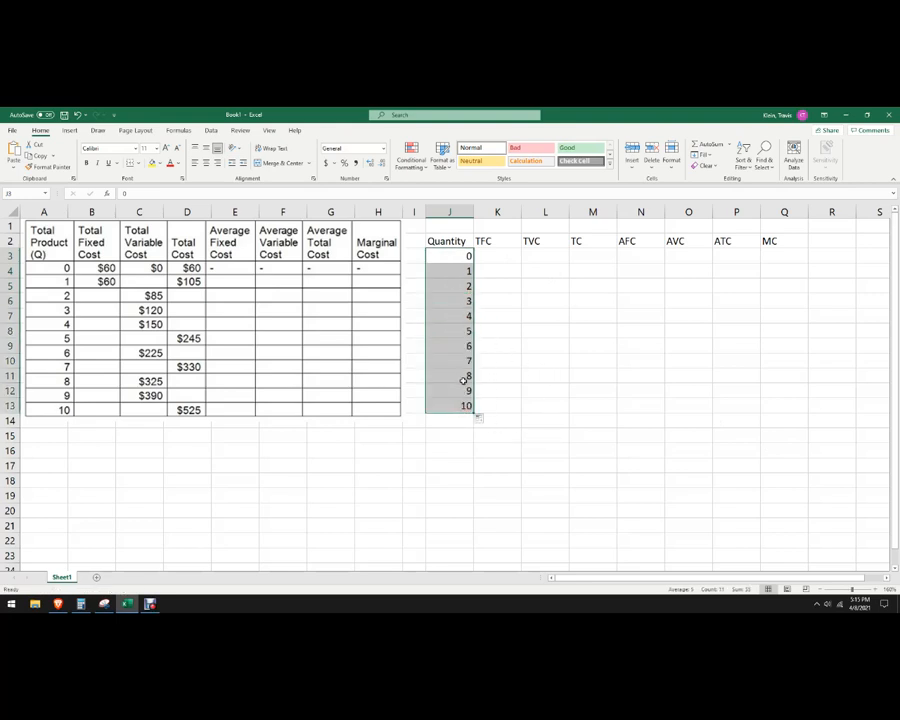
click(497, 256)
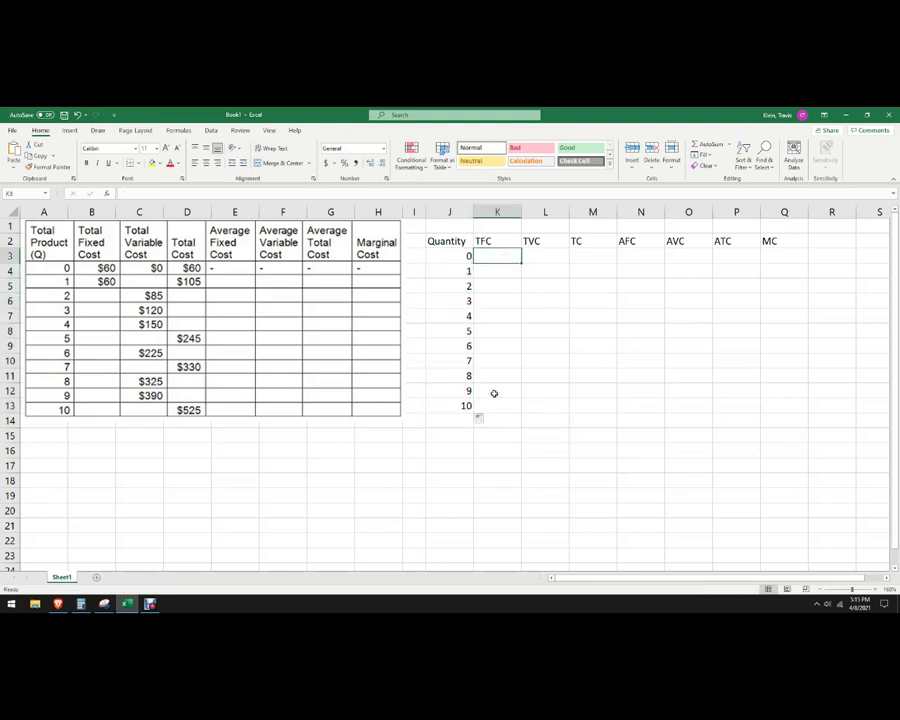
mouse_move(232, 324)
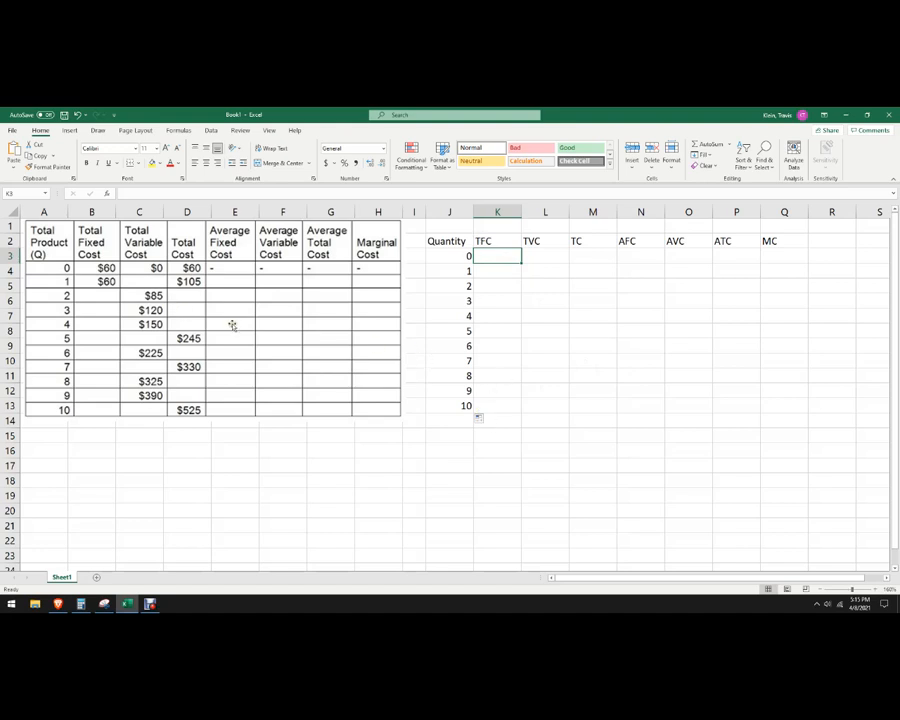
text(60)
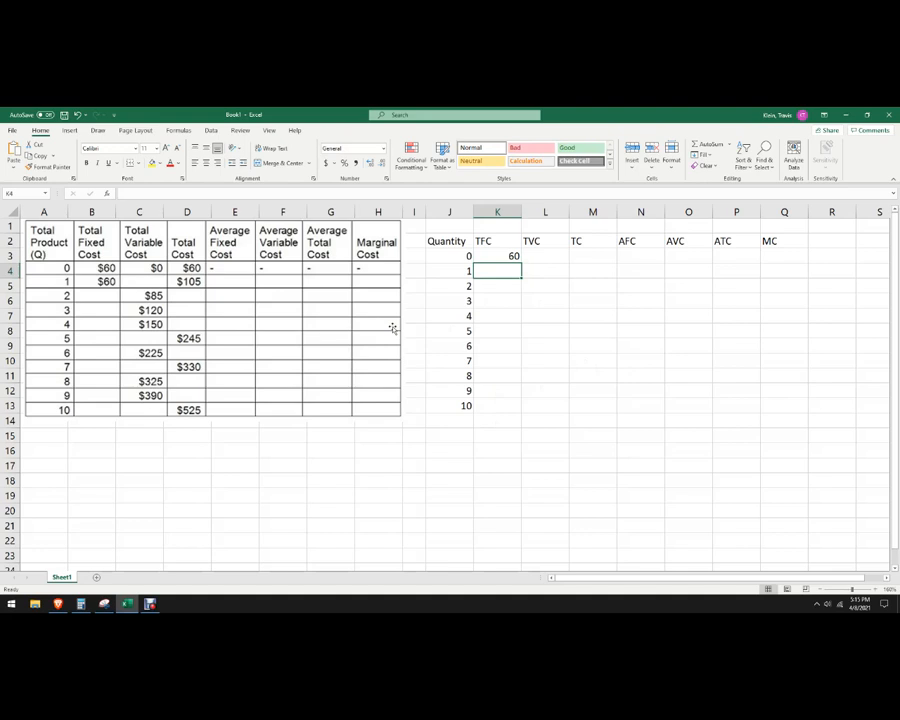
click(545, 346)
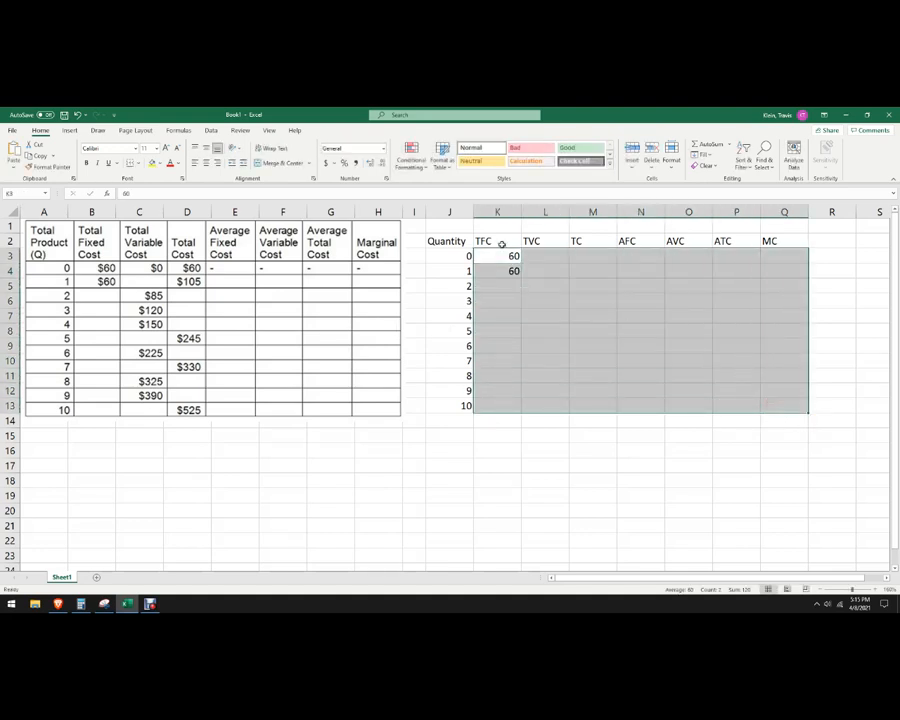
click(350, 148)
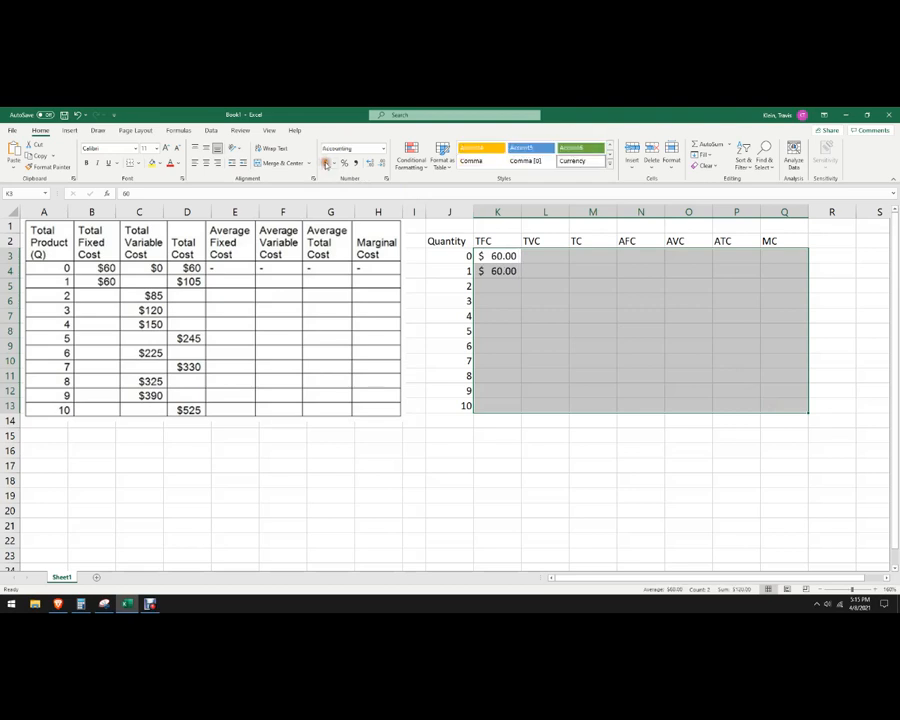
mouse_move(598, 444)
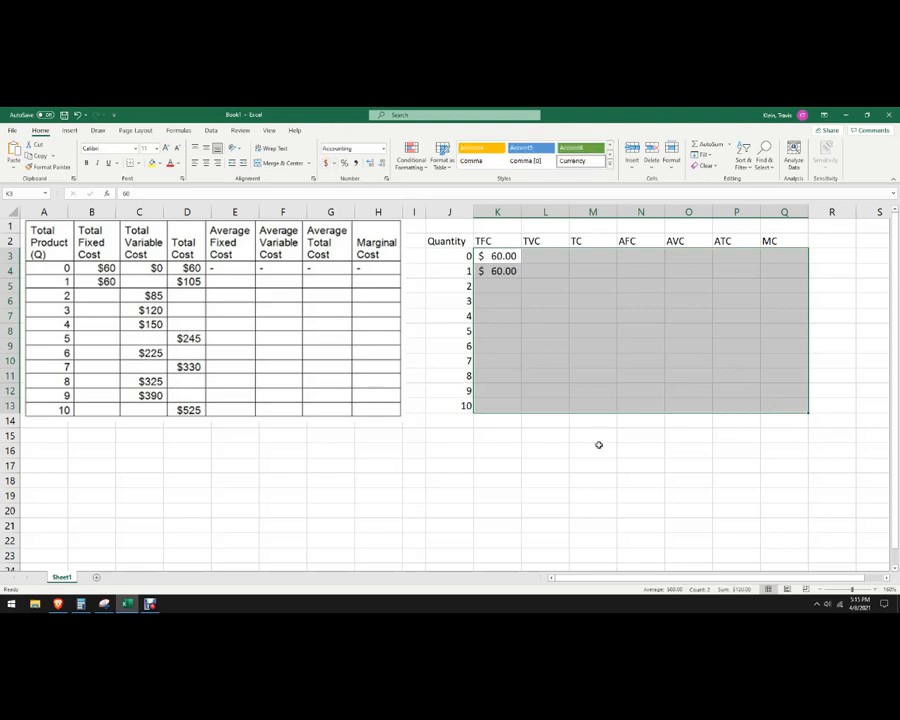
click(497, 286)
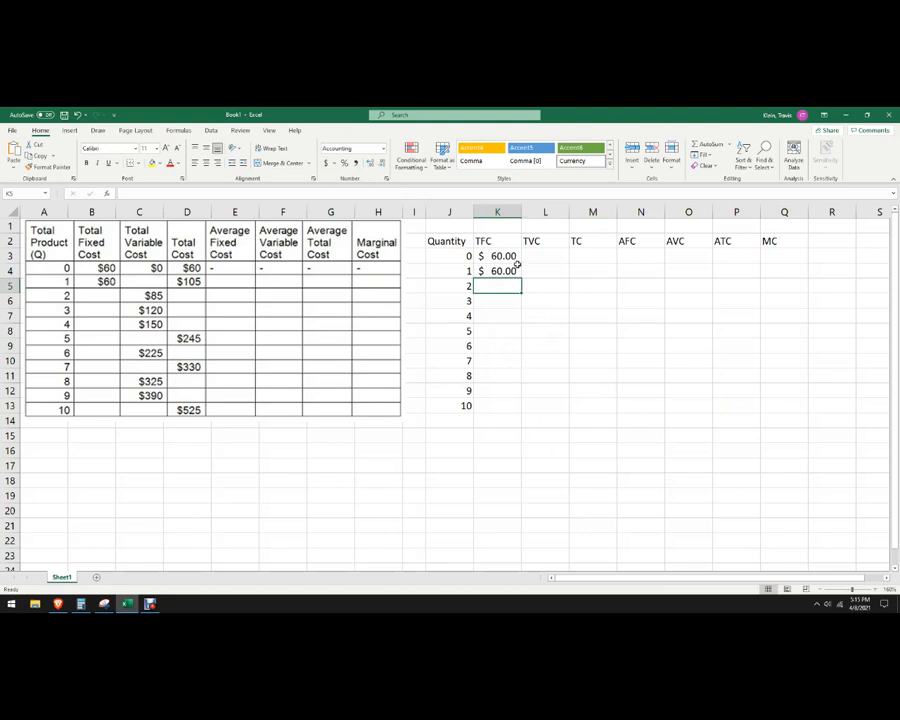
drag(497, 271, 497, 406)
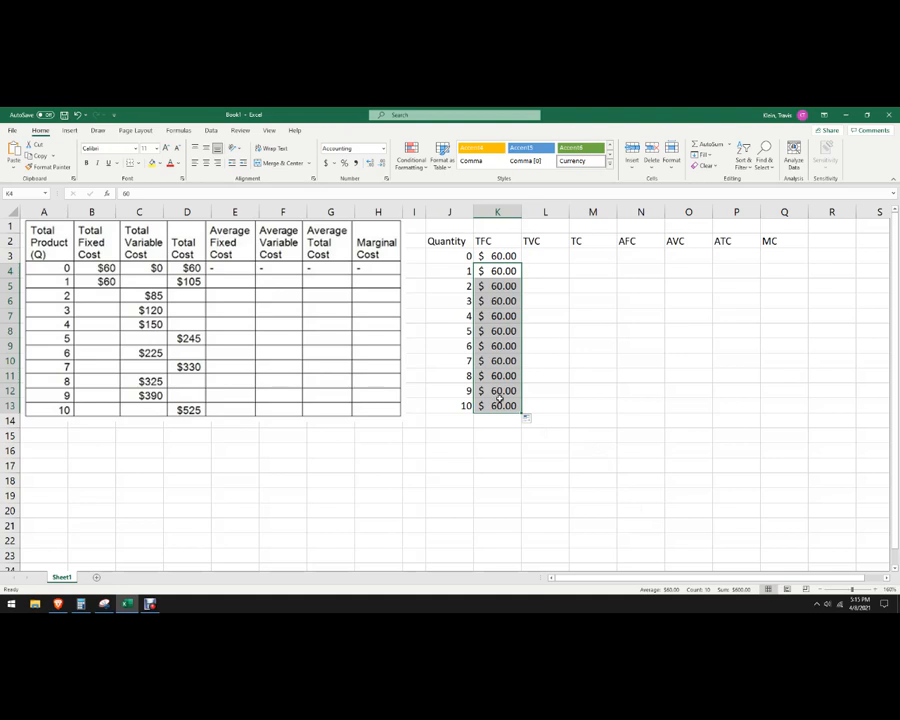
Enter TVC values 0, 85, 120, 150, 225, 325, 390 and TC values 60, 105, 245, 330, 525
click(545, 331)
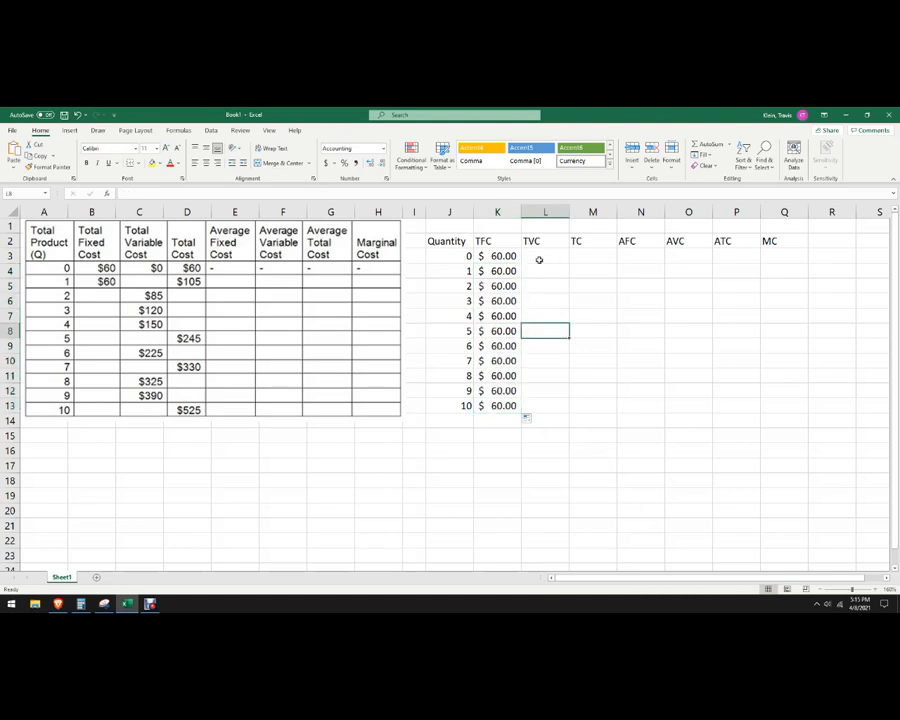
click(545, 256)
text($325.00)
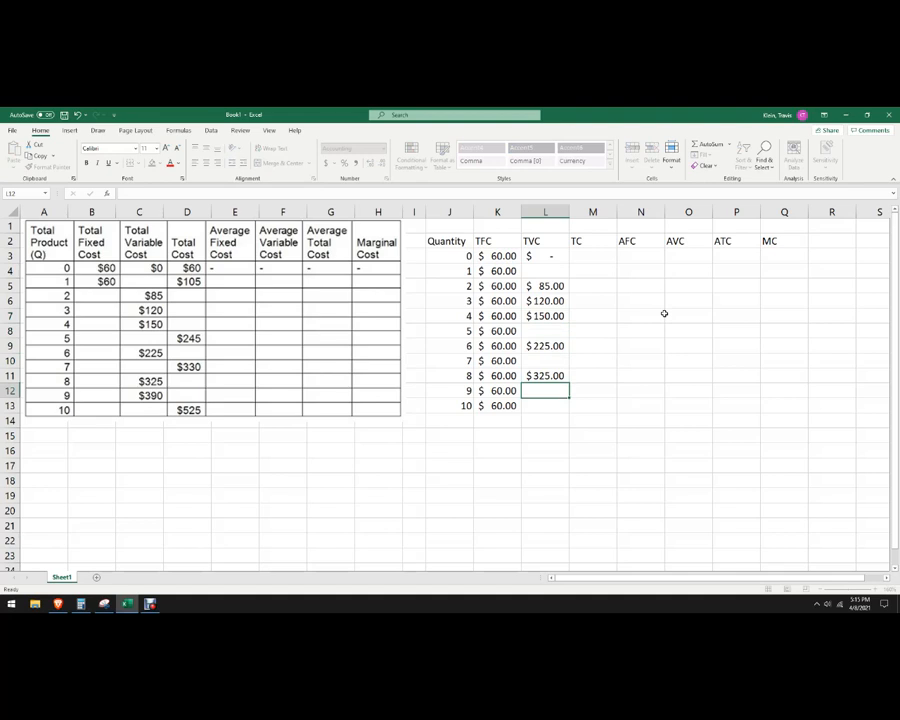
text($390.00)
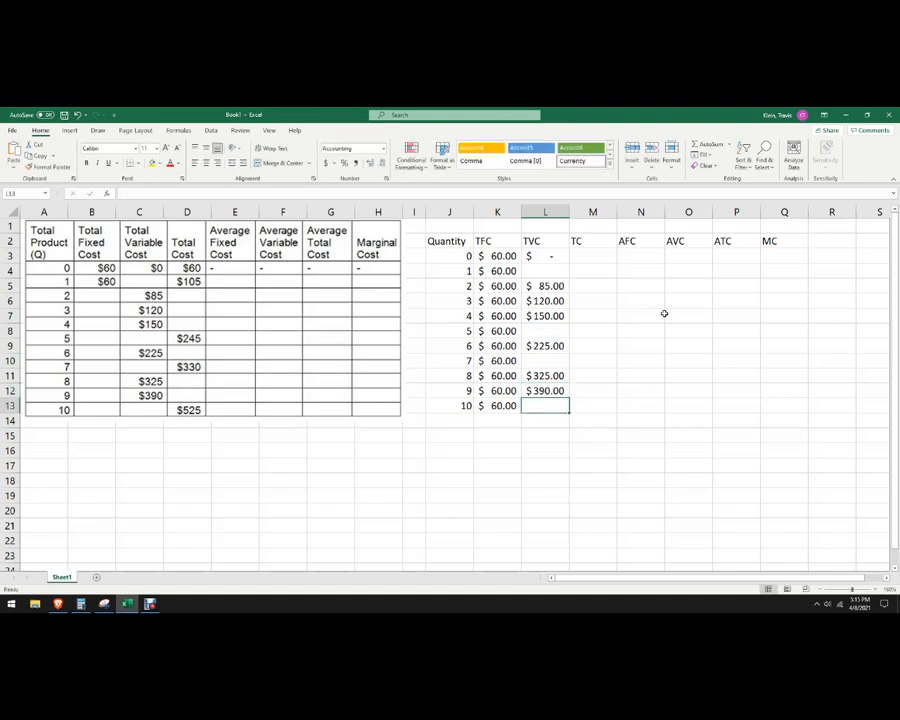
text(525.00)
click(593, 256)
text(6)
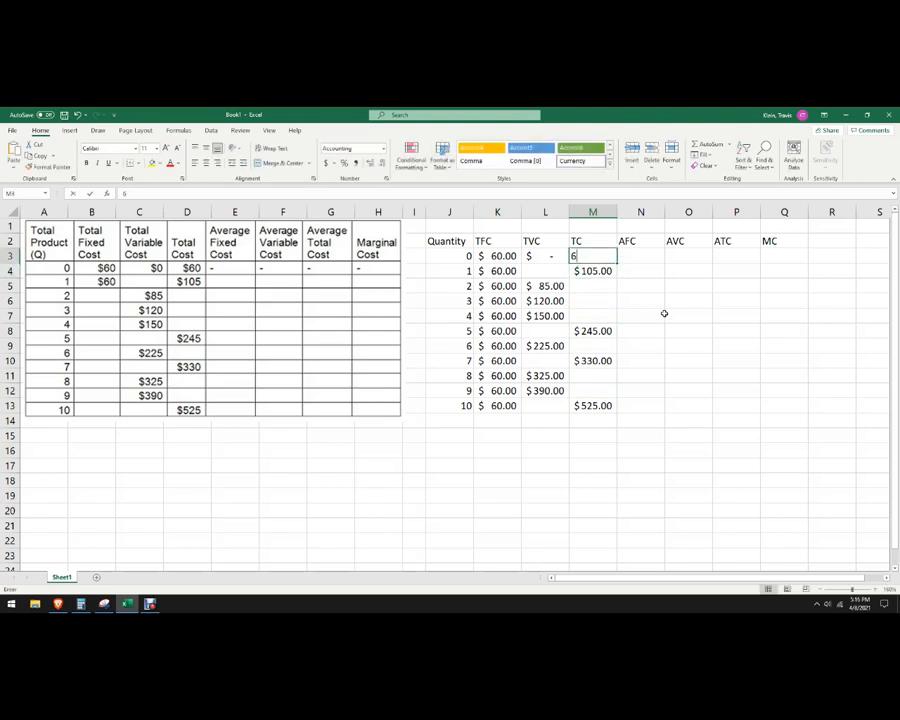
key(Return)
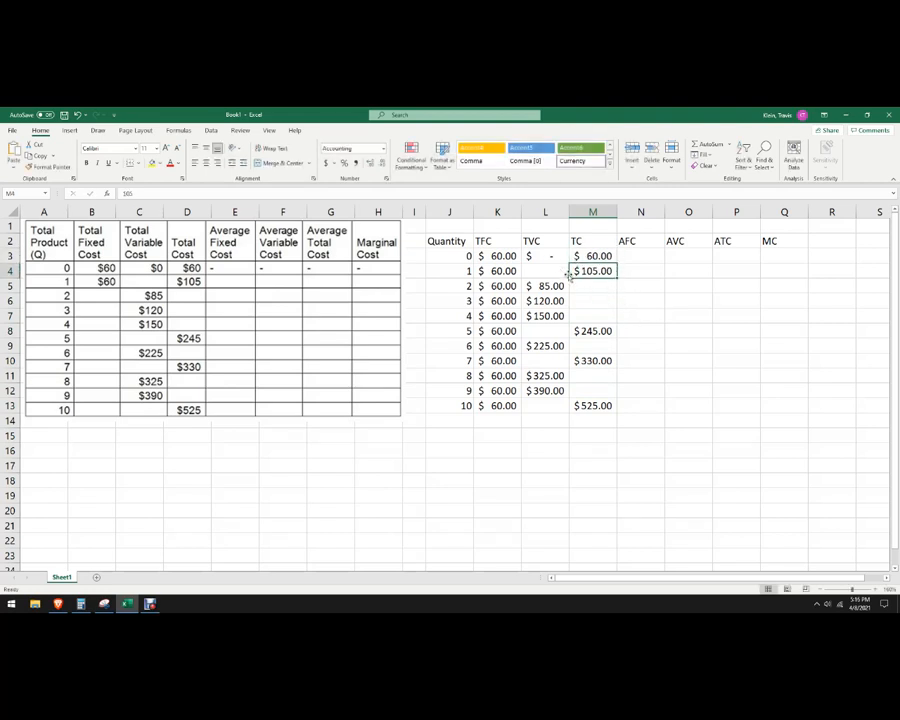
Write the notes TC=FC+VC, VC=TC-FC and FC=TC-VC in cells below the table
click(449, 434)
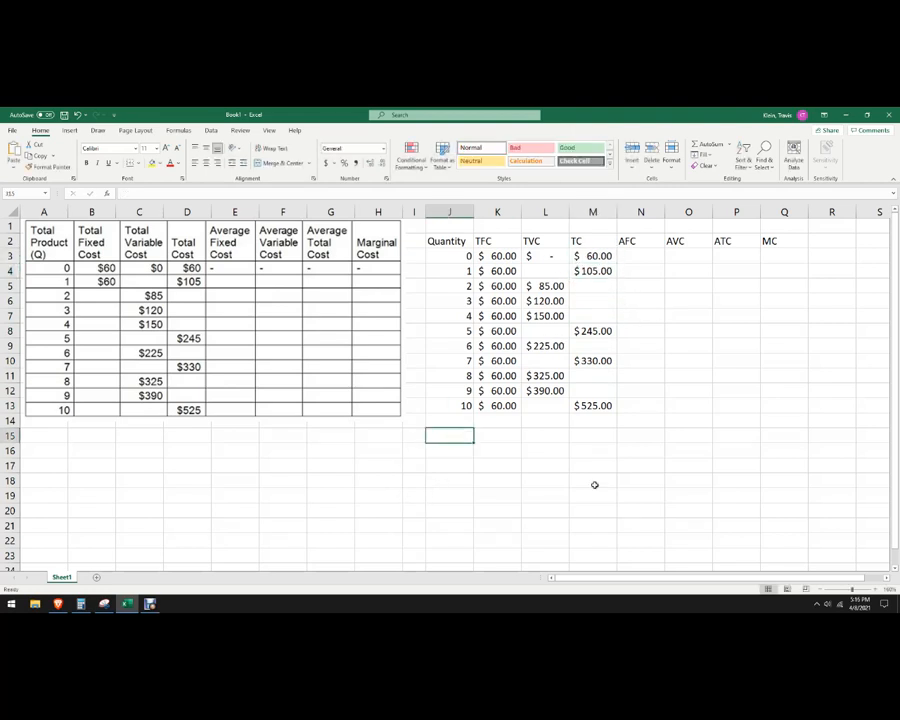
text(TC)
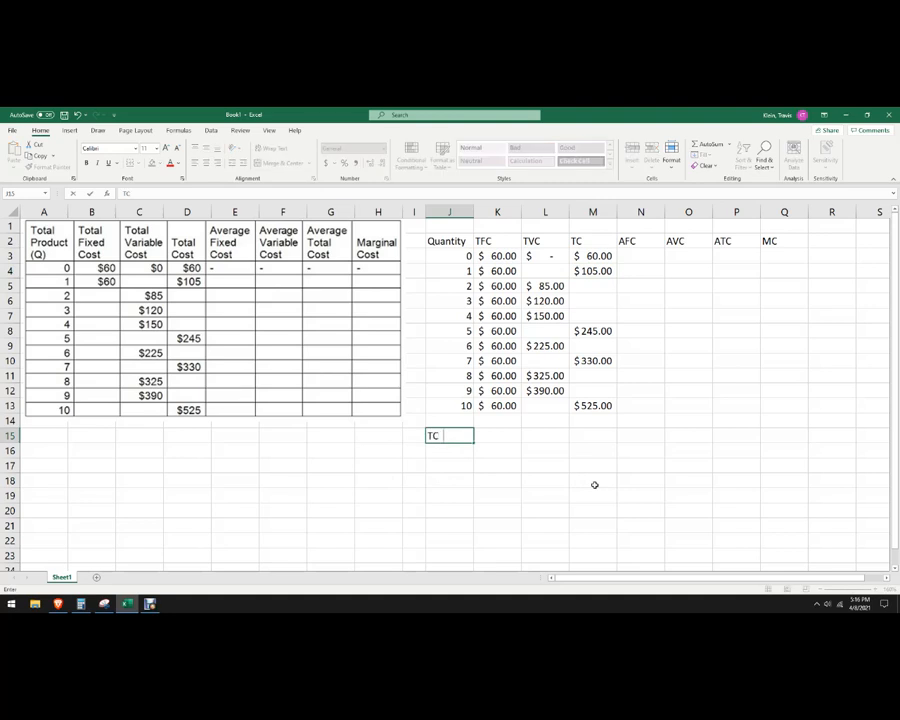
text(=FC+)
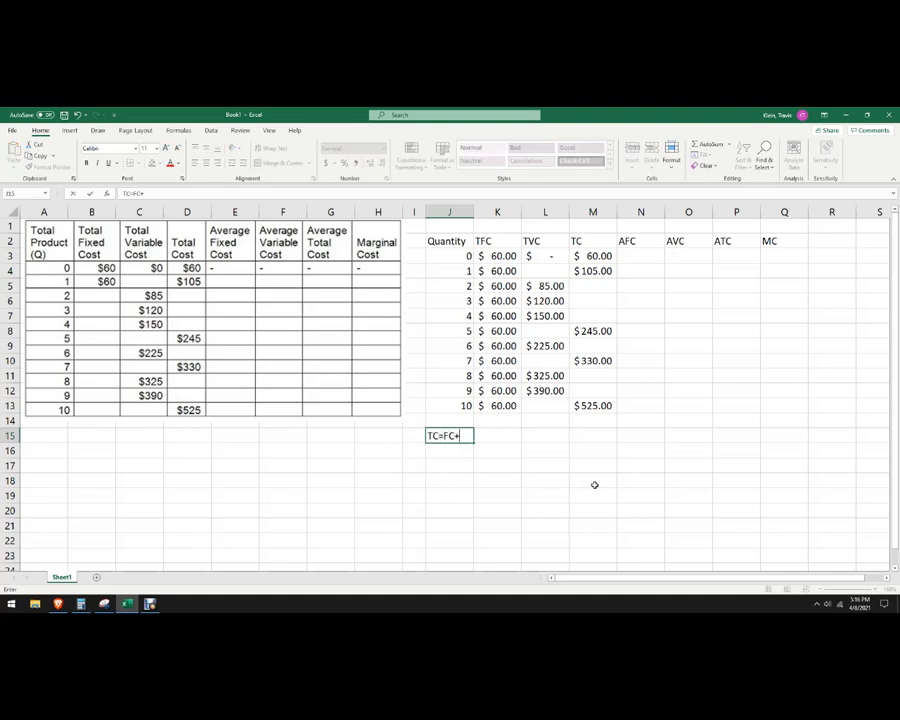
text(VC)
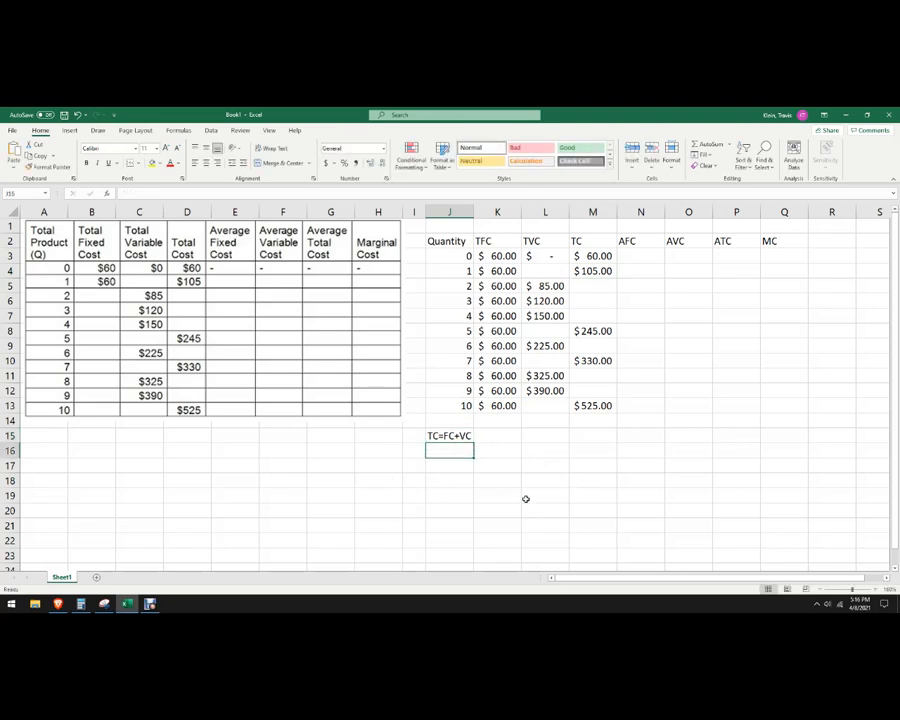
text(VC)
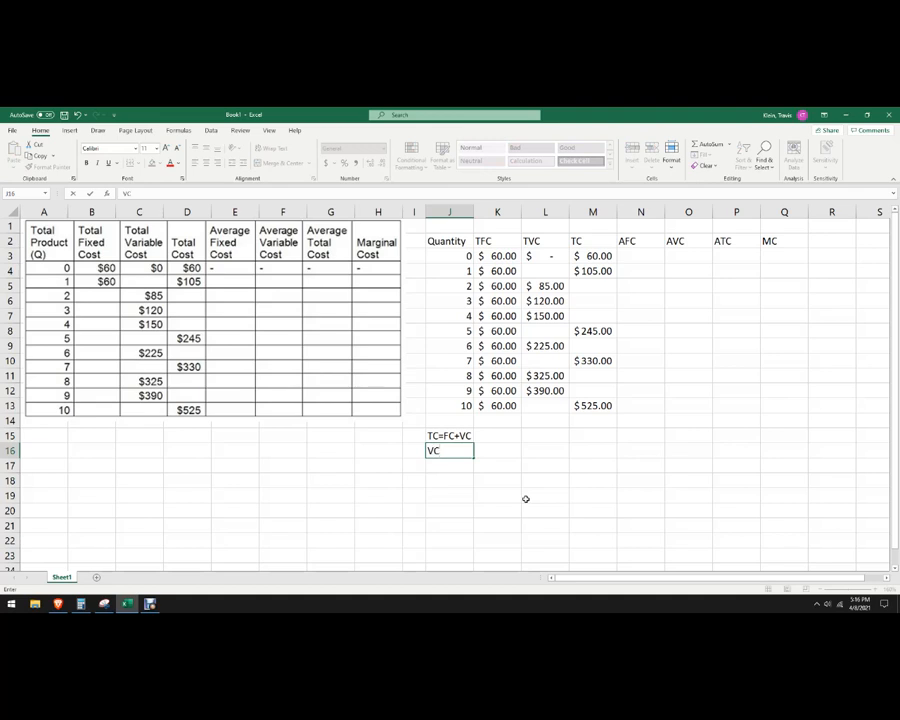
text(=TC)
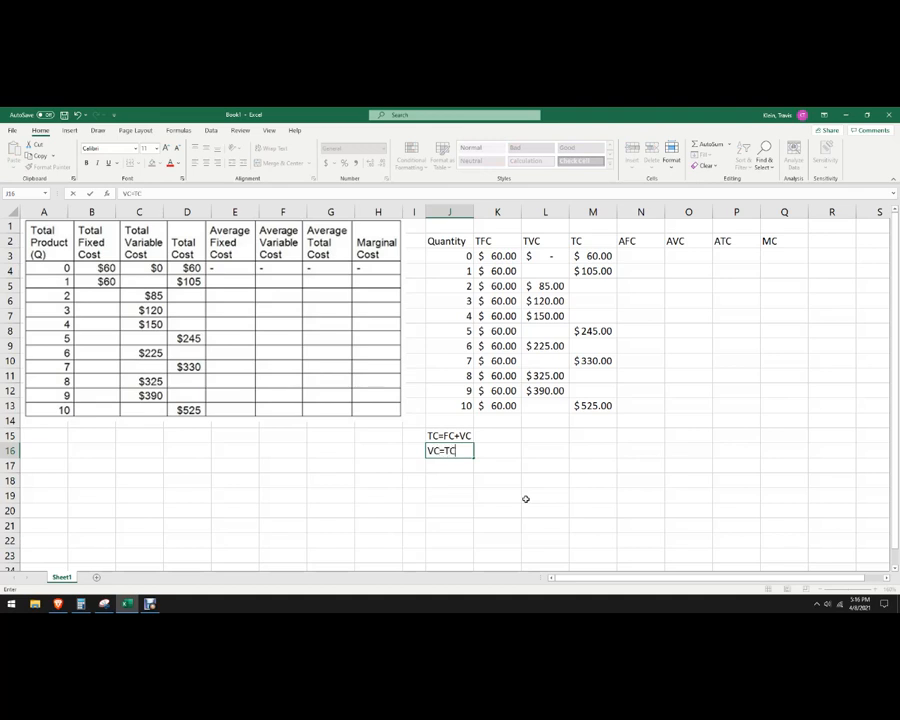
text(-F)
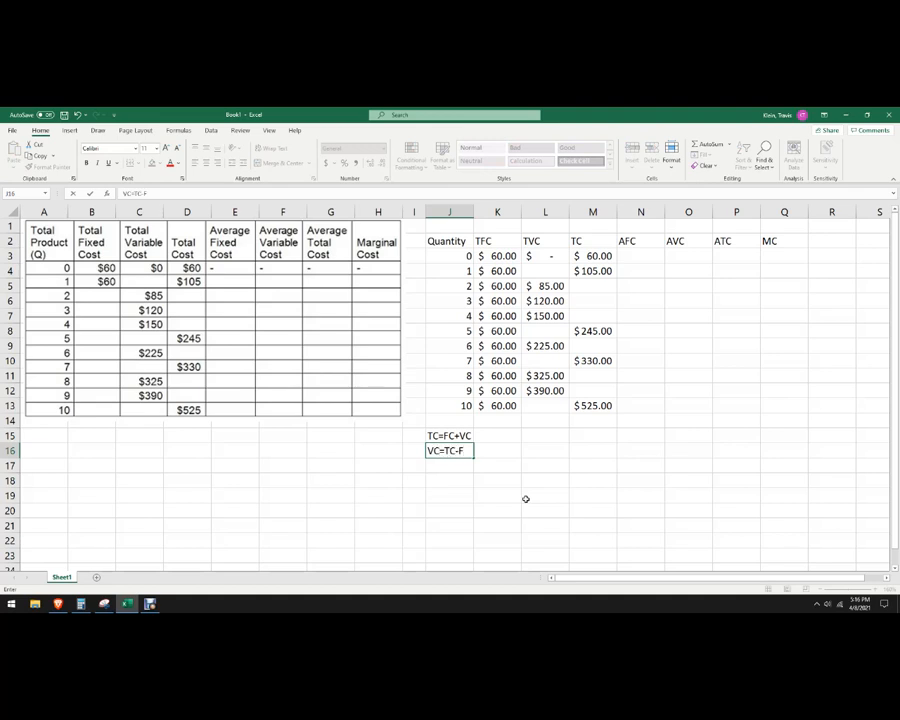
text(C)
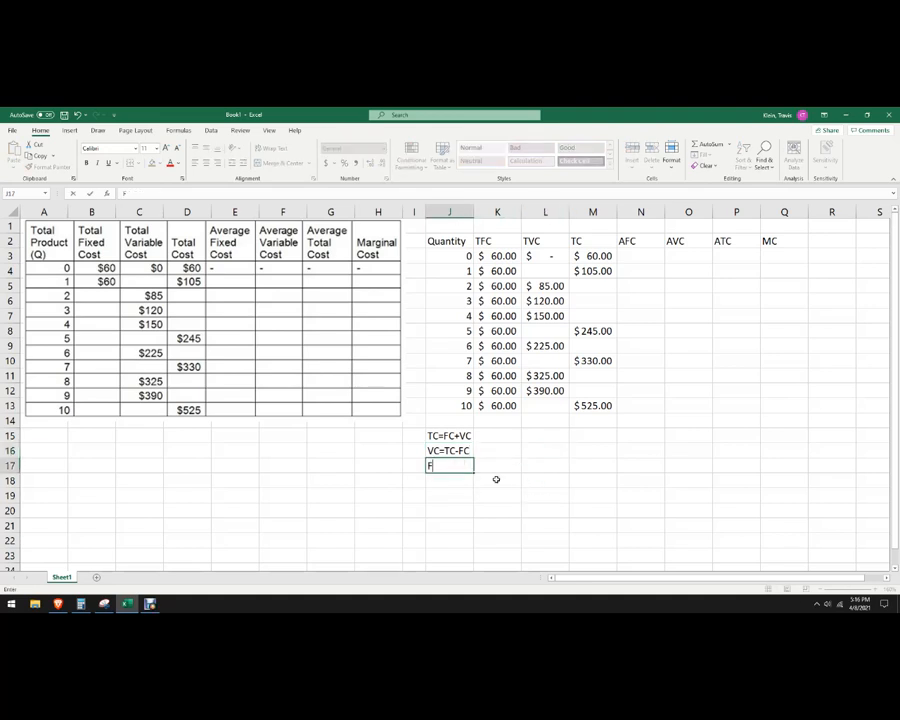
text(FC=)
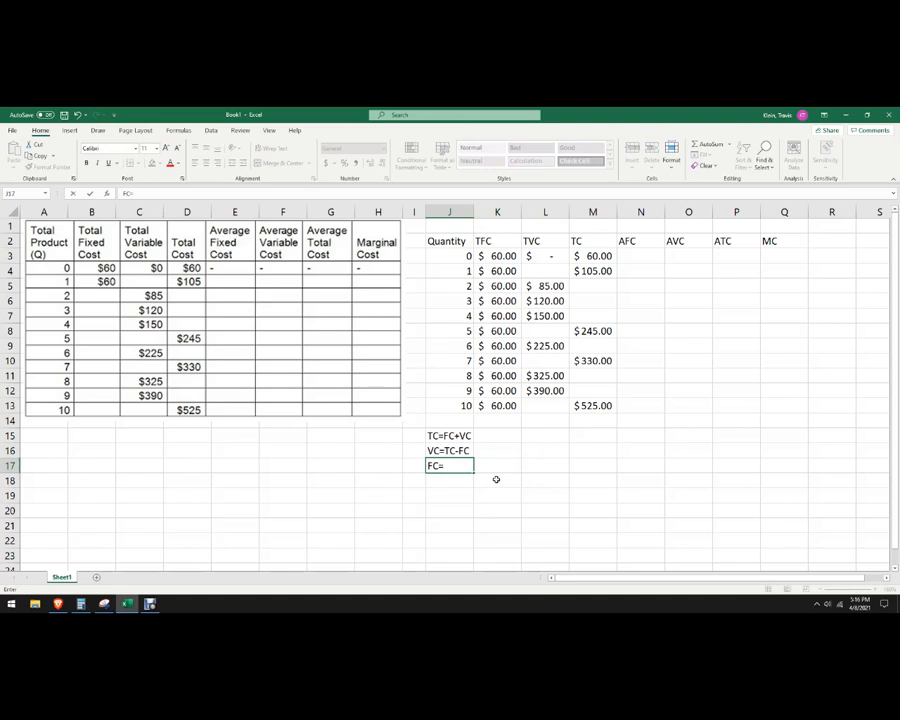
text(TC-VC)
click(545, 271)
text(=M4-)
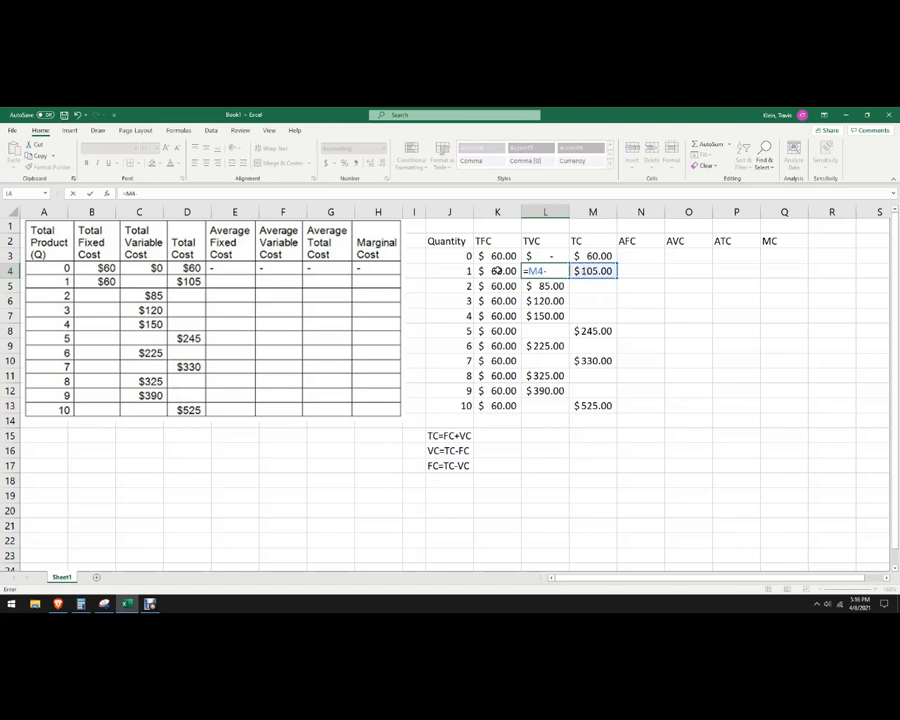
Enter the TVC formula for quantity 1 and =L+K formulas for missing TC values
key(Return)
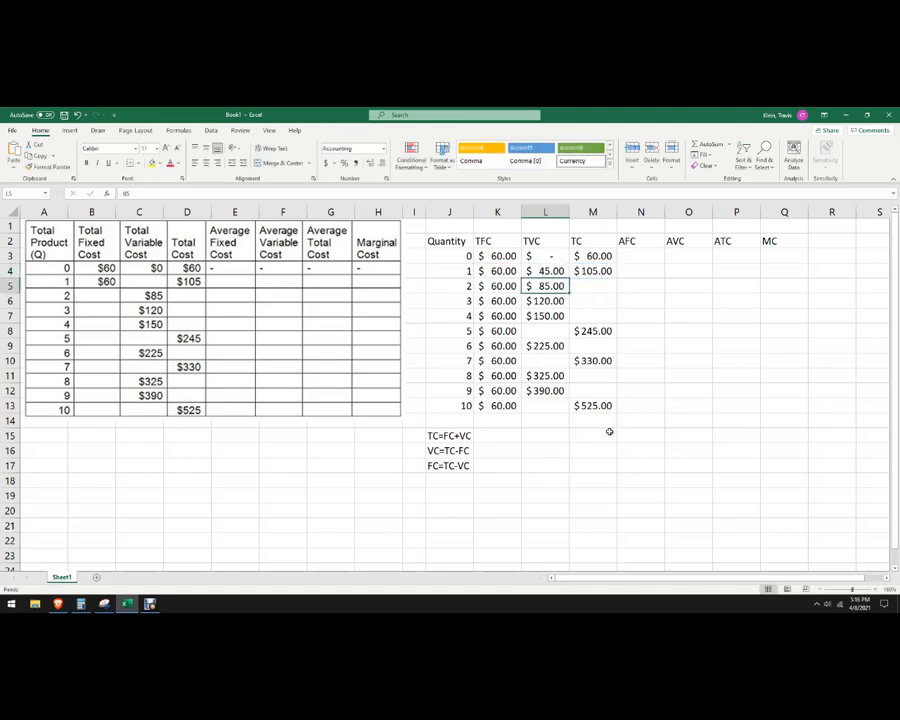
click(497, 271)
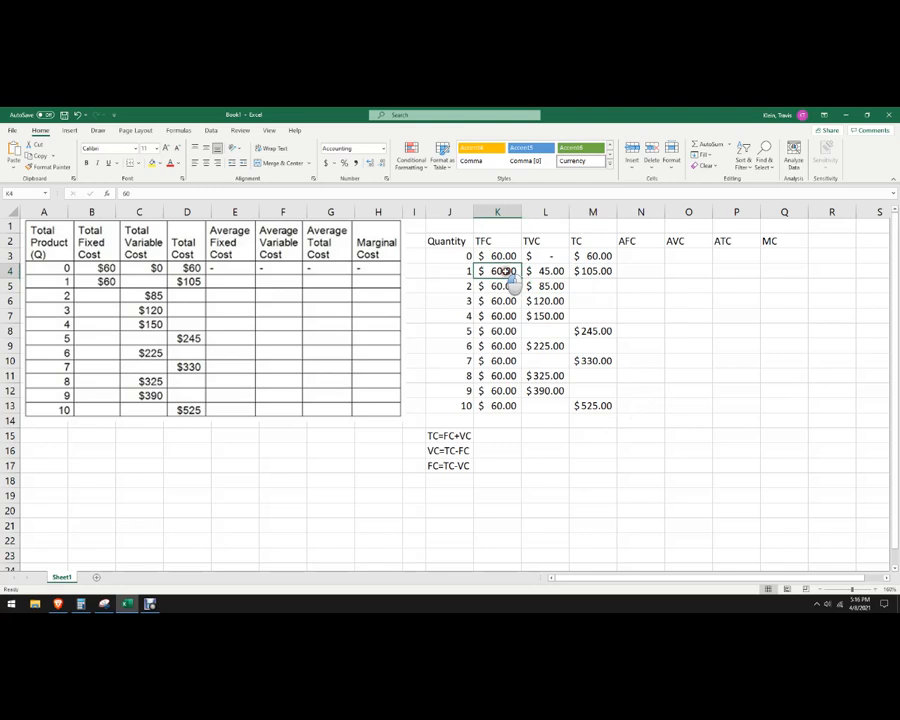
click(545, 271)
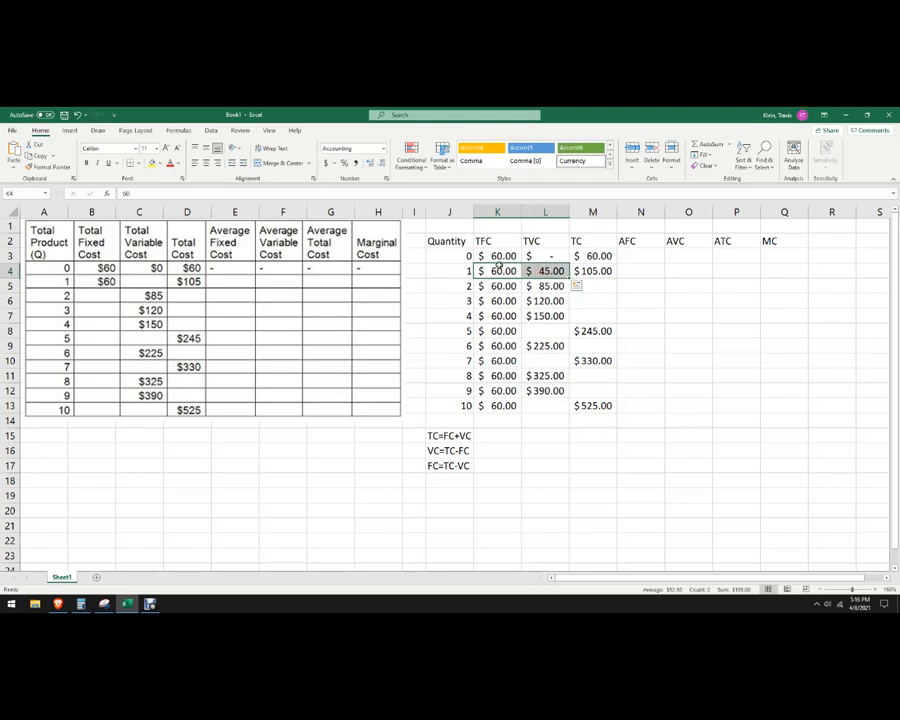
mouse_move(742, 600)
text(=)
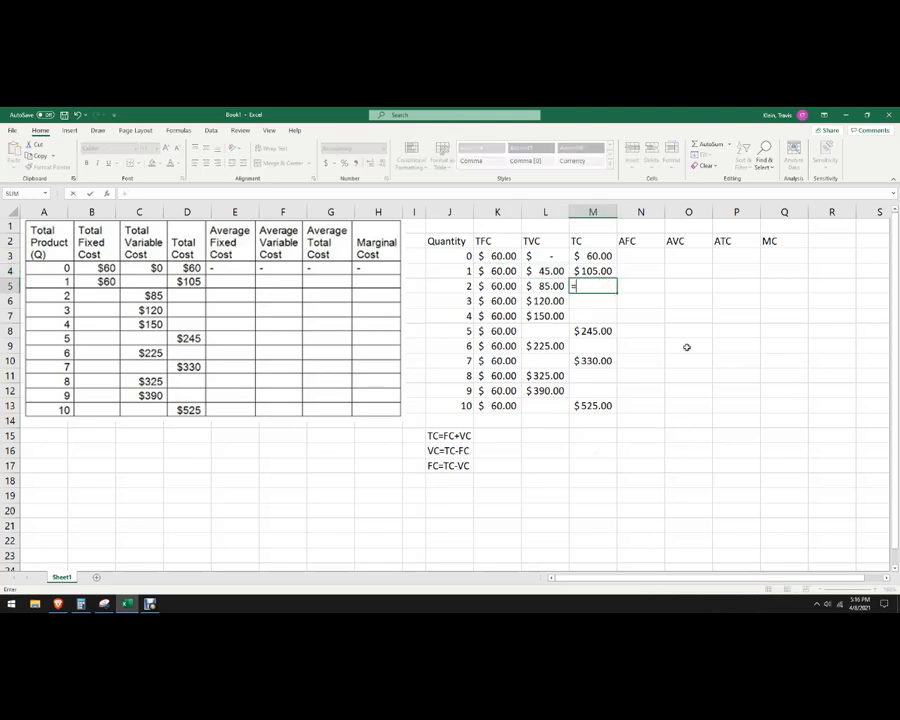
mouse_move(521, 276)
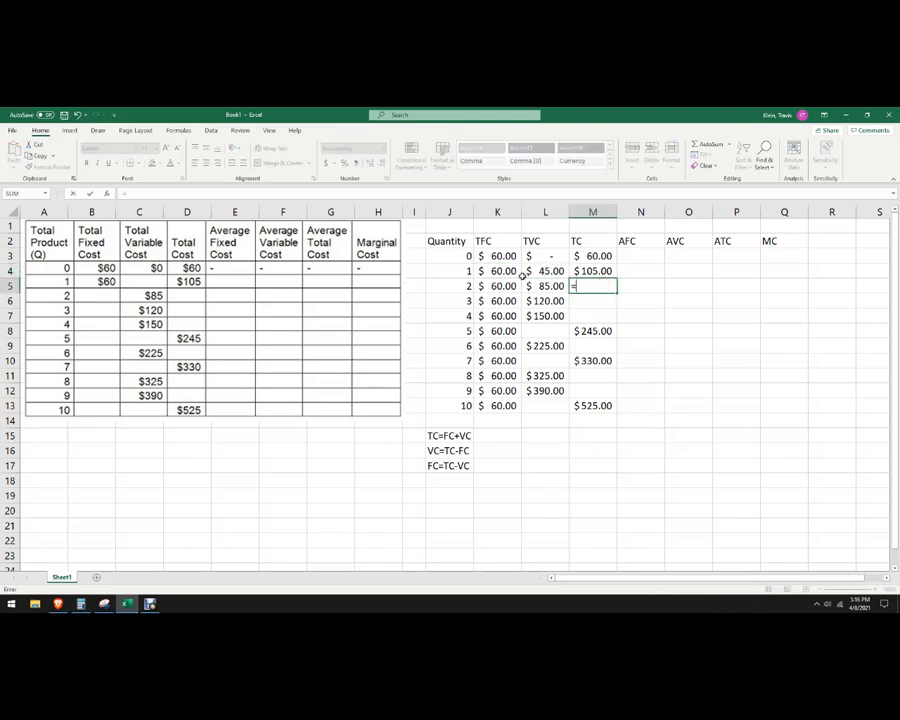
text(=L5+)
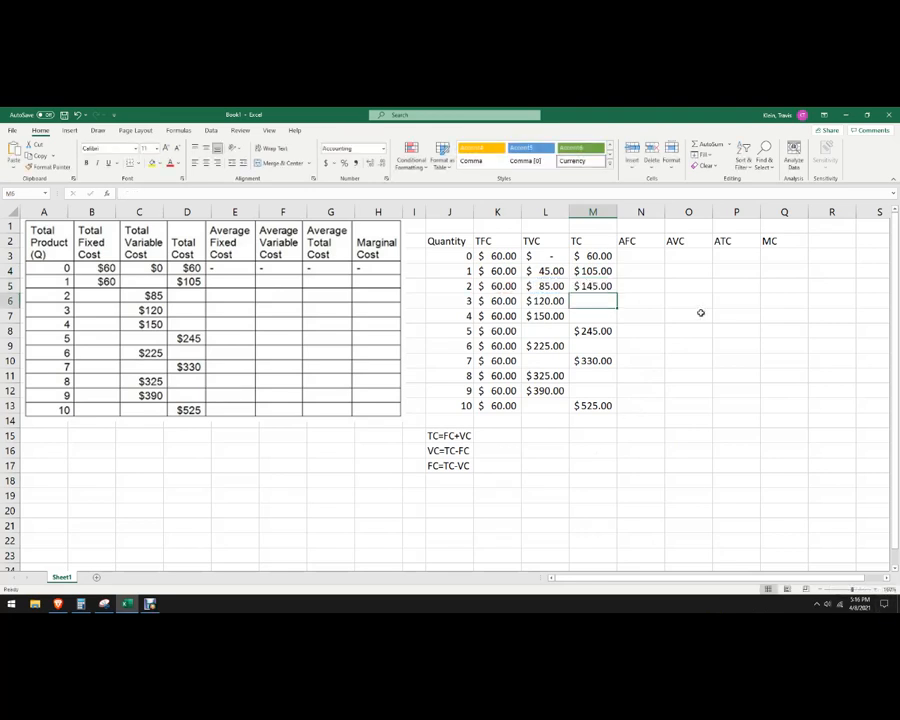
click(592, 286)
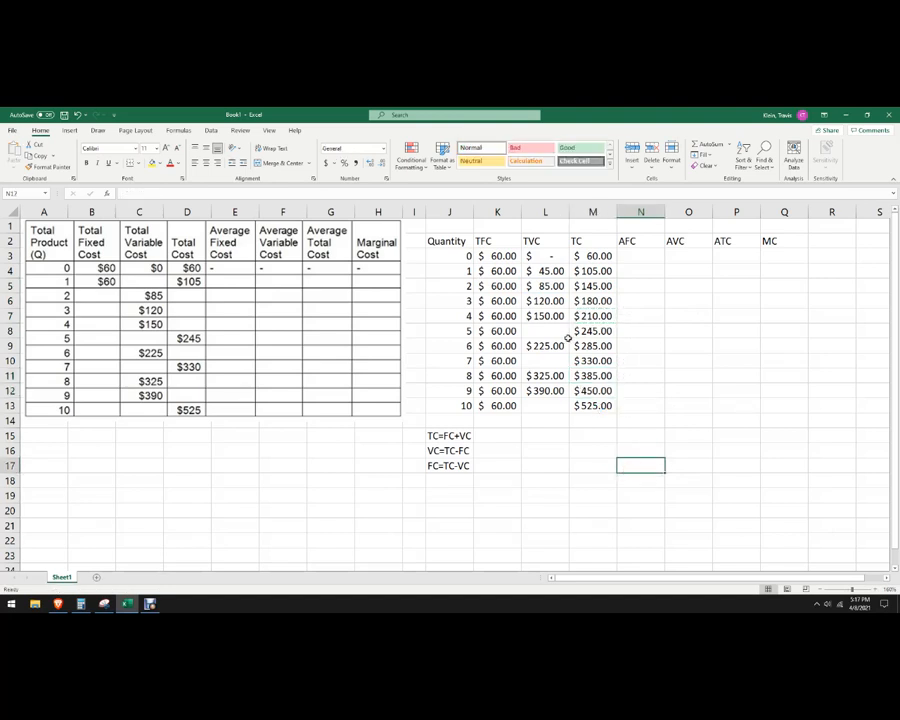
Compute missing TVC values from quantity 5 onward with =M-K formulas, then select J2:M13
click(545, 331)
text(=M8)
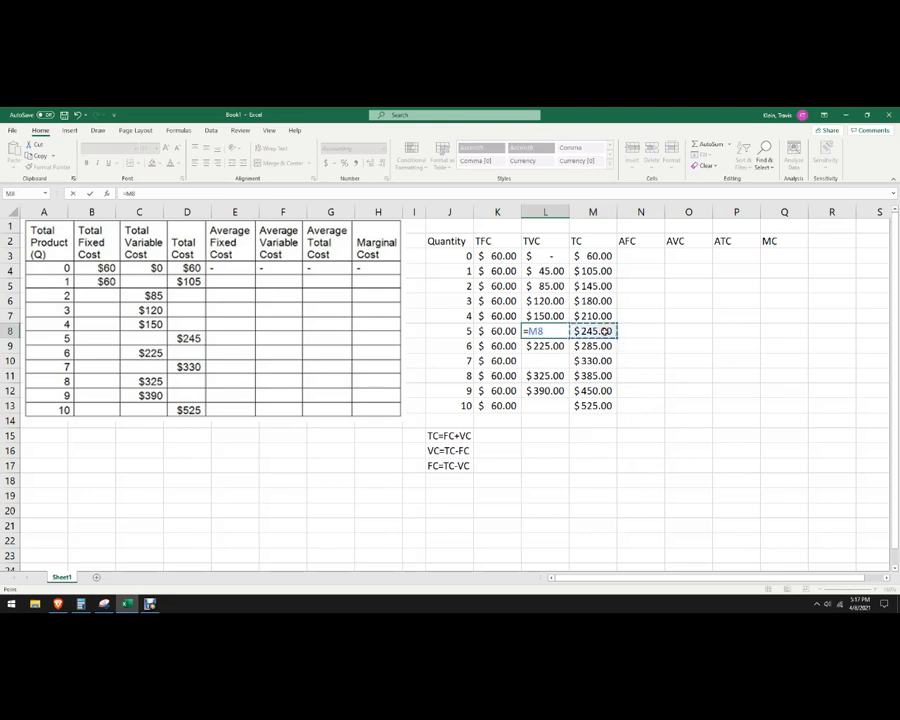
click(497, 331)
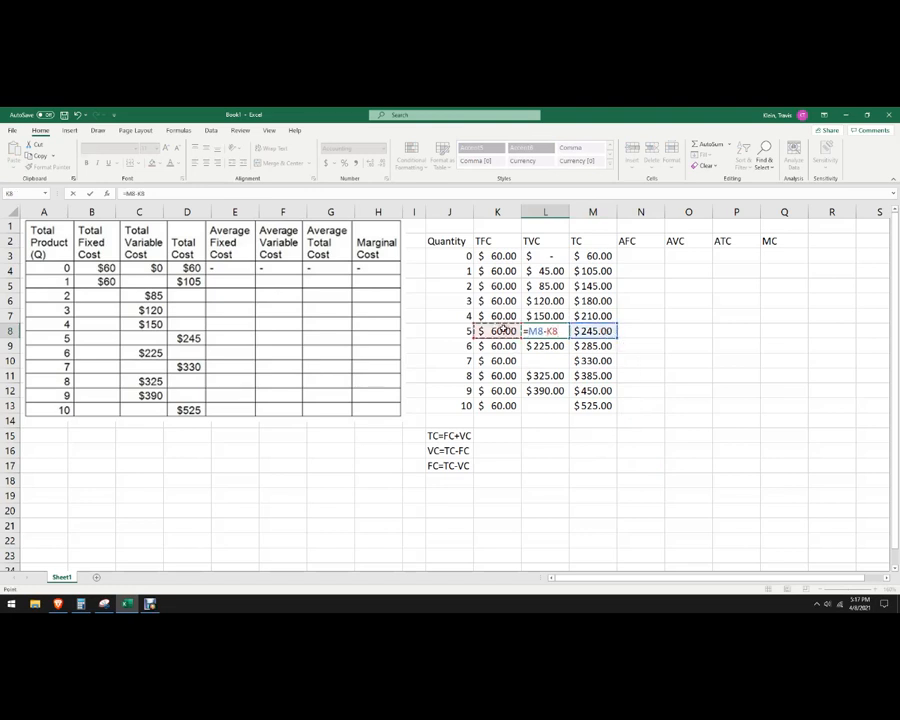
key(Return)
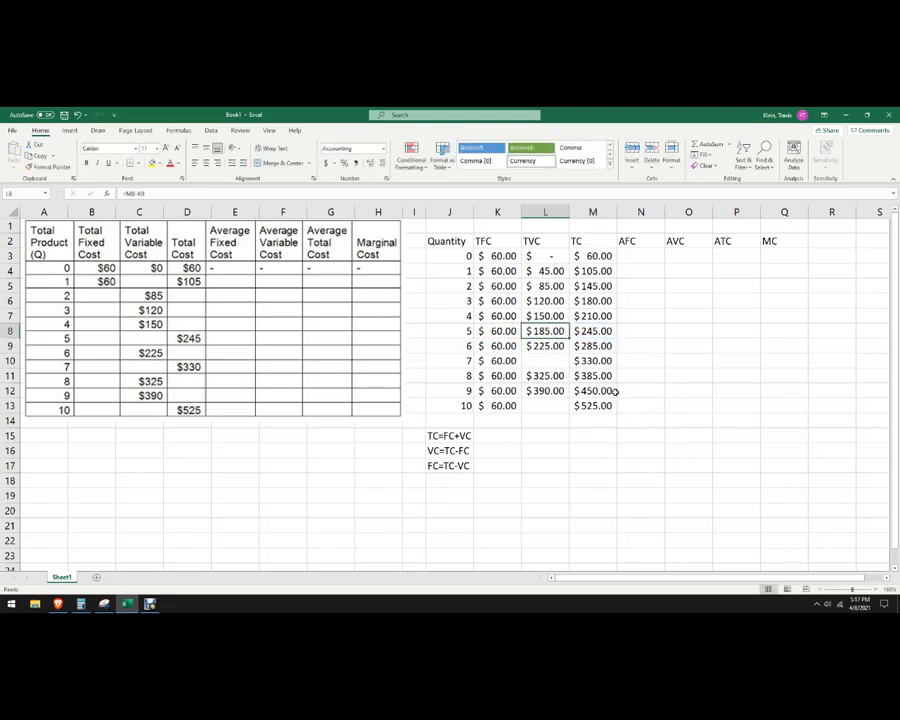
click(545, 361)
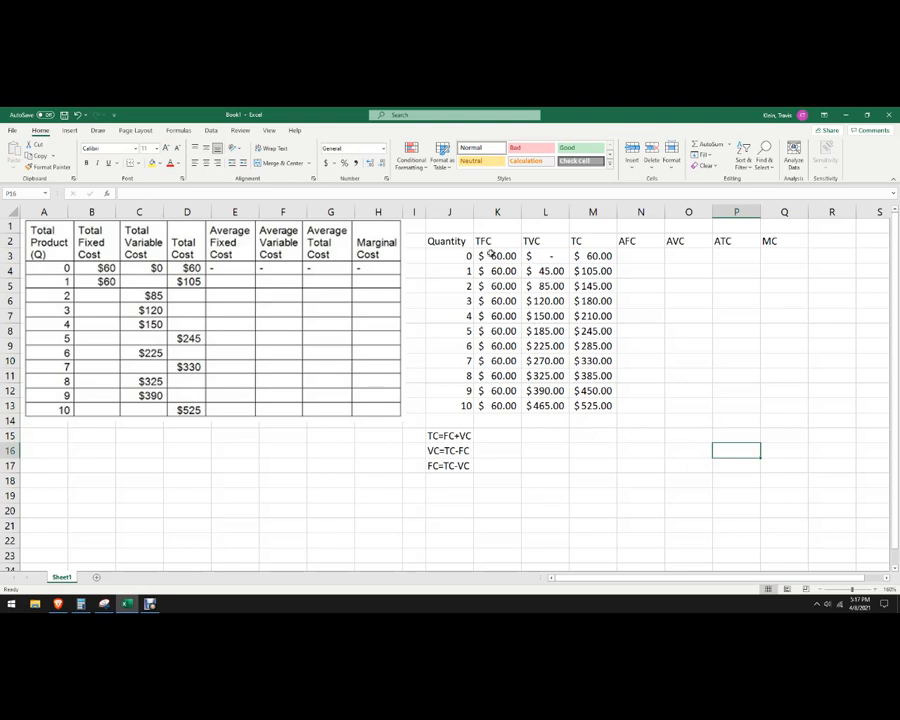
drag(447, 241, 592, 405)
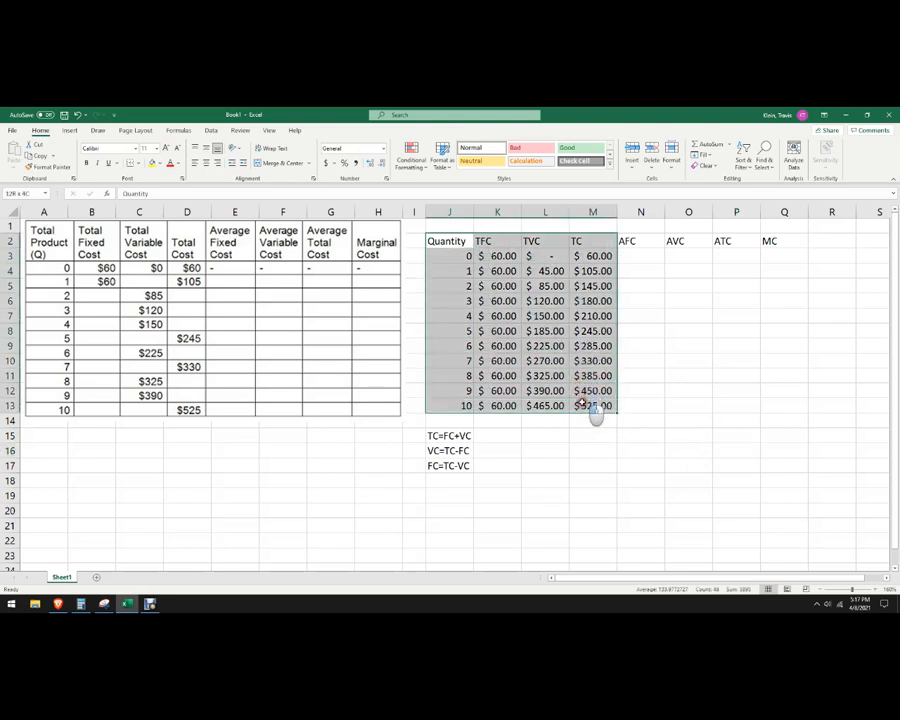
Add NA for quantity 0 and notes TFC/Q, TVC/Q, TC/Q, CHTC/CHQ above AFC–MC
click(640, 256)
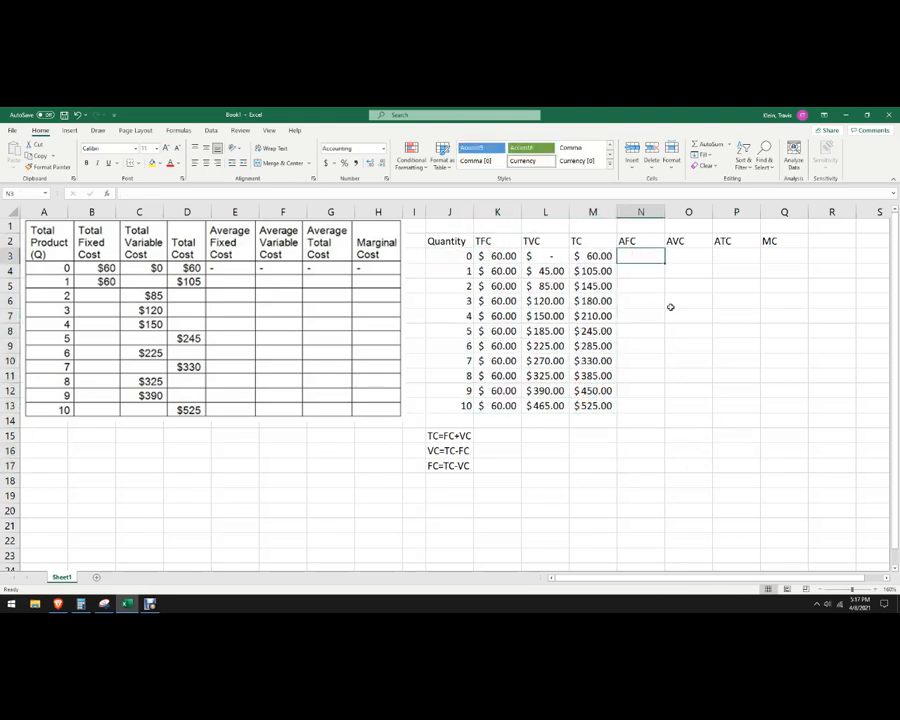
text(NA)
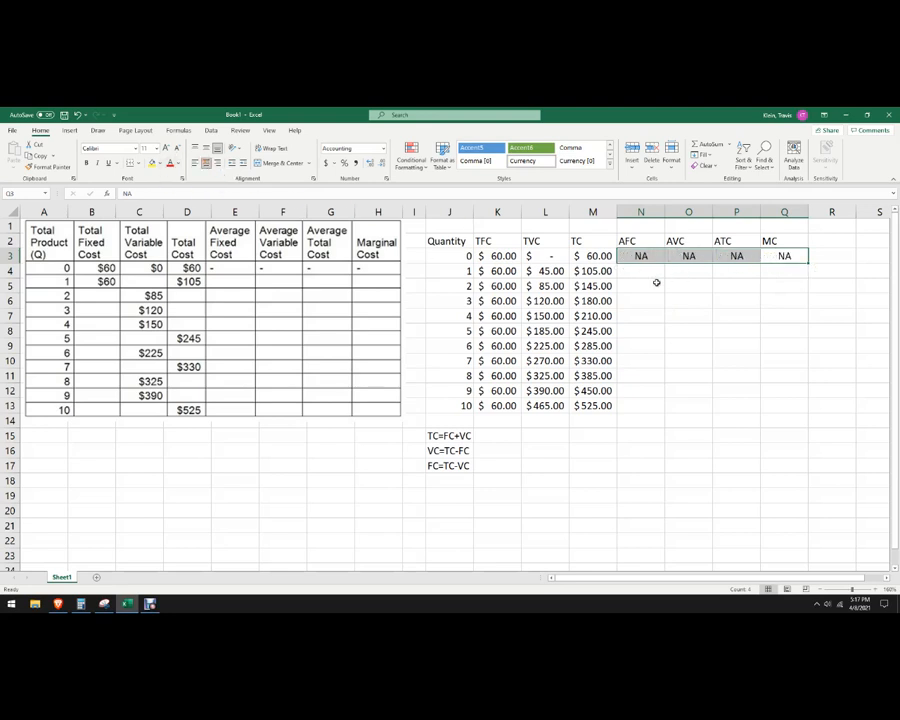
click(640, 271)
text(V)
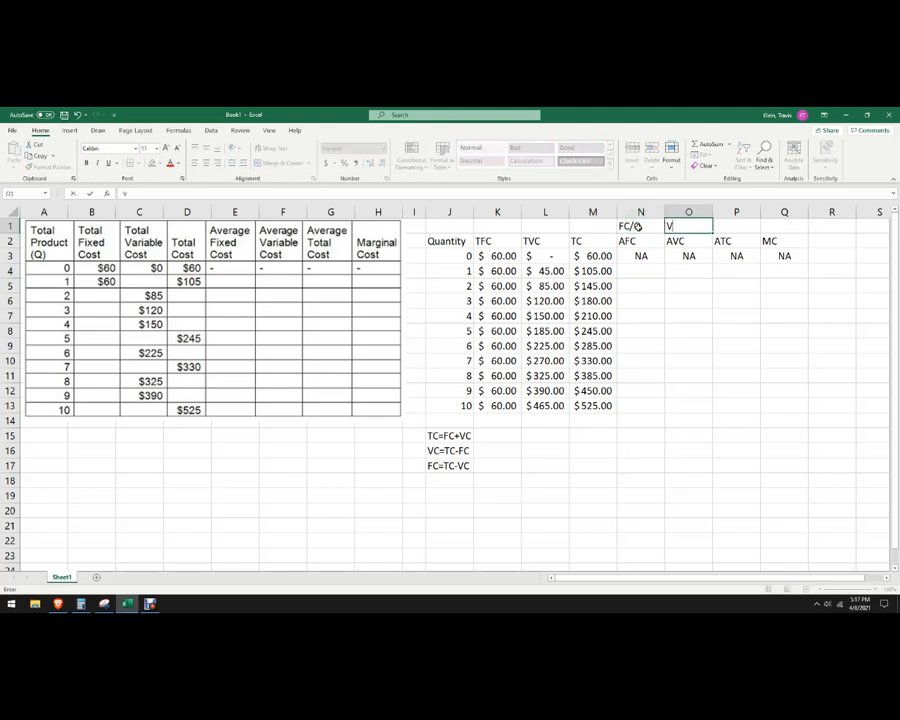
text(TVC/)
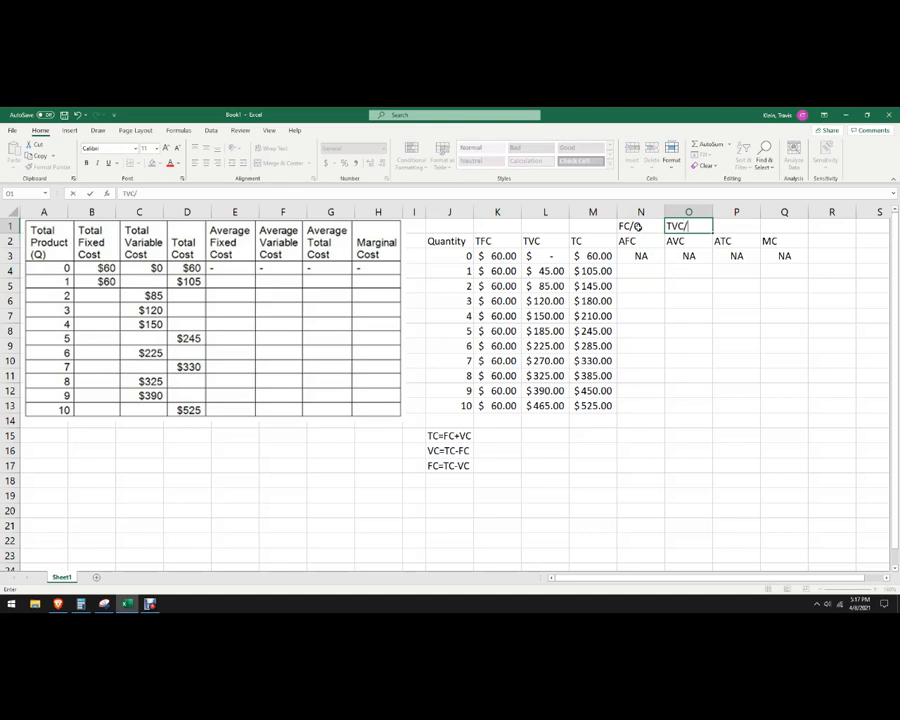
click(640, 225)
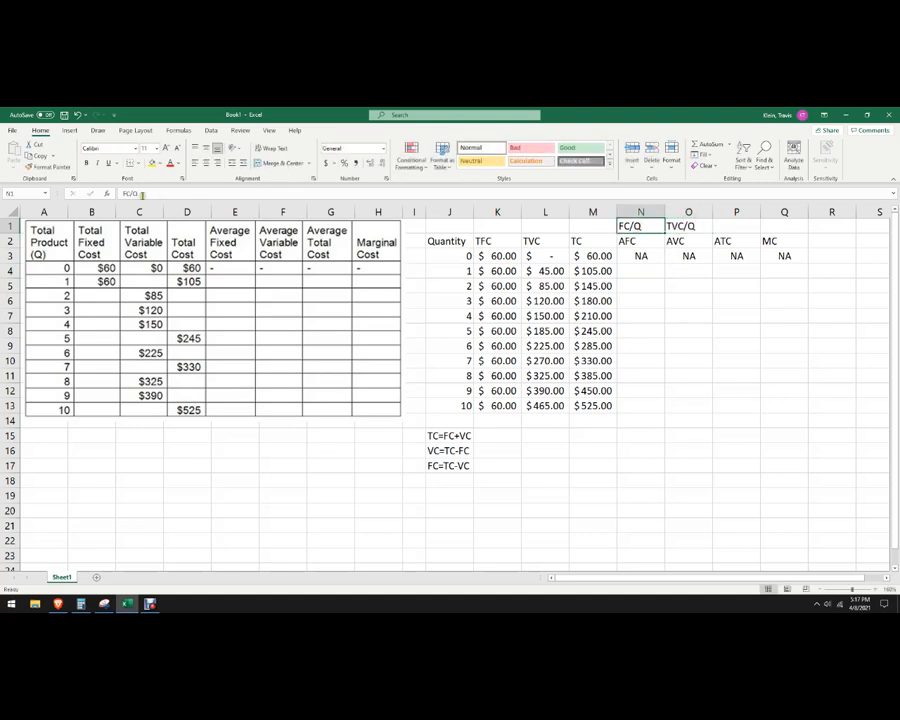
click(736, 225)
text(TV/)
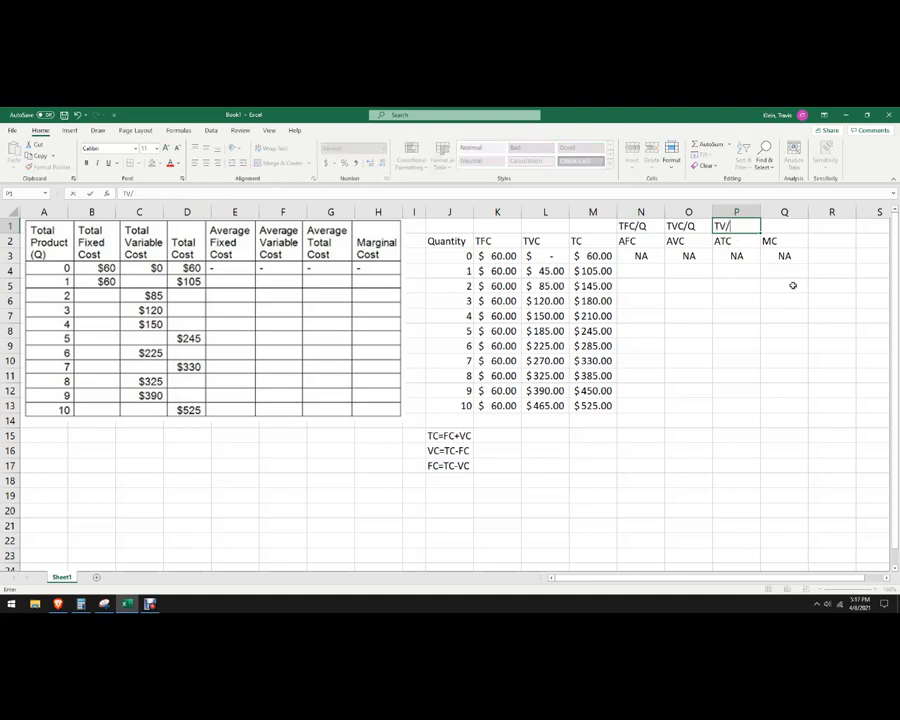
text(TC/Q)
click(784, 226)
text(CHTC/CHQ)
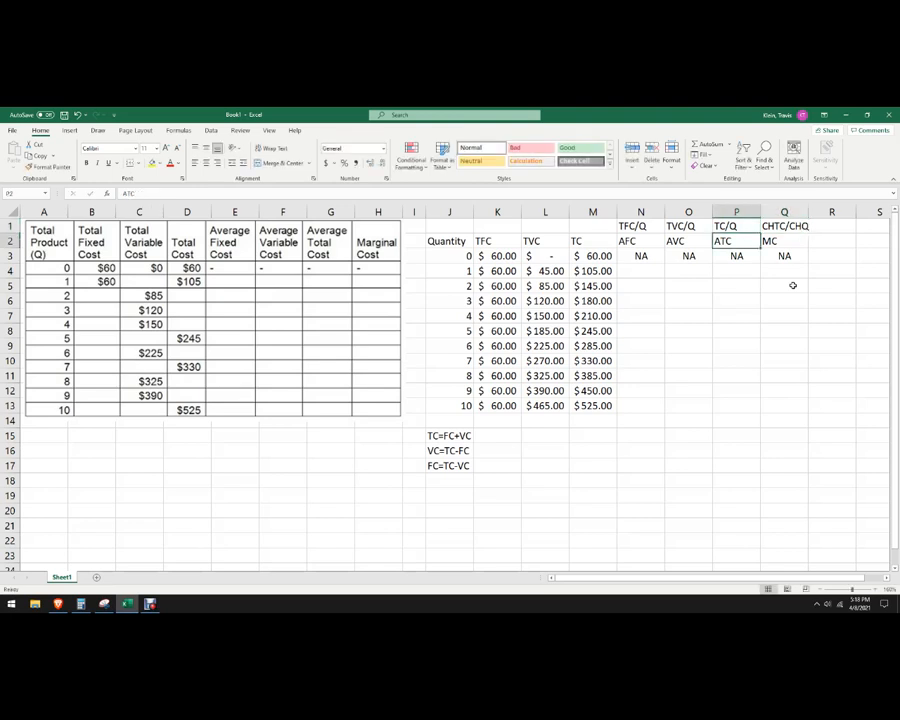
mouse_move(645, 280)
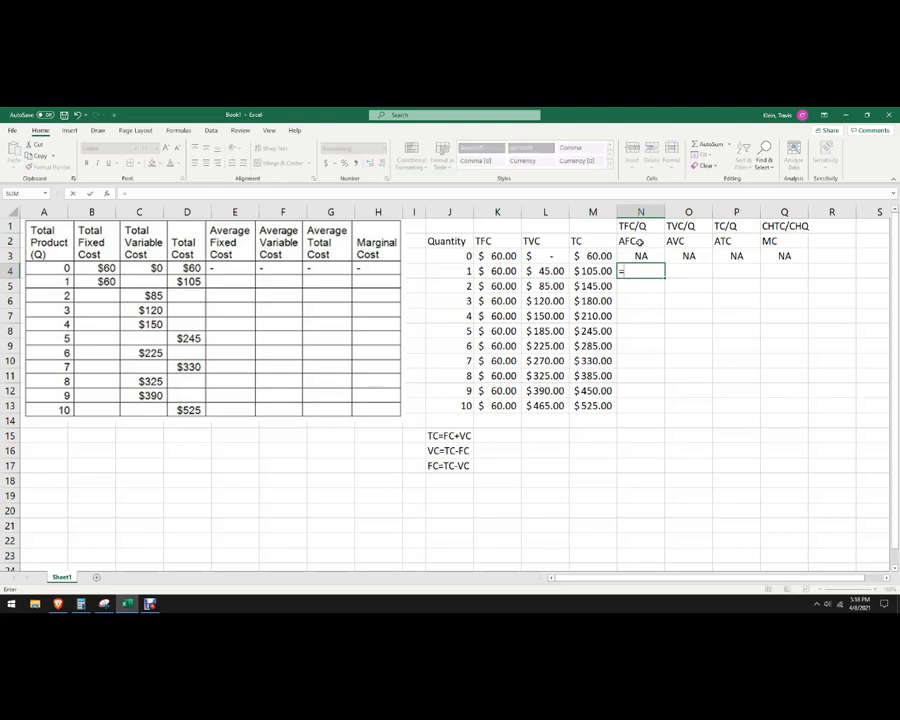
Compute AFC with =K4/J4 in N4, filled down to quantity 10
text(=K4/)
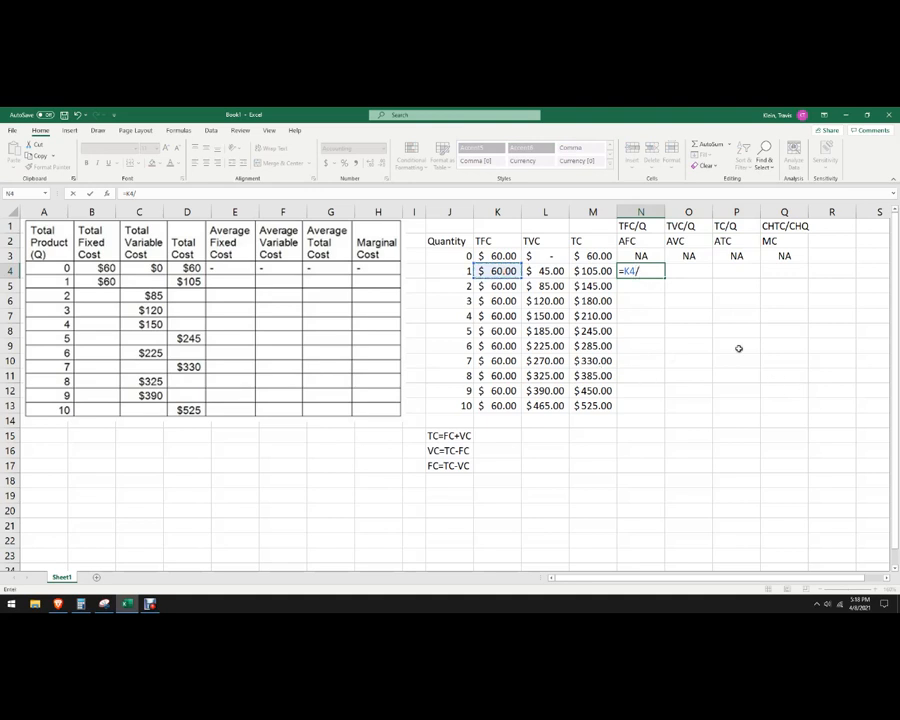
text(J4)
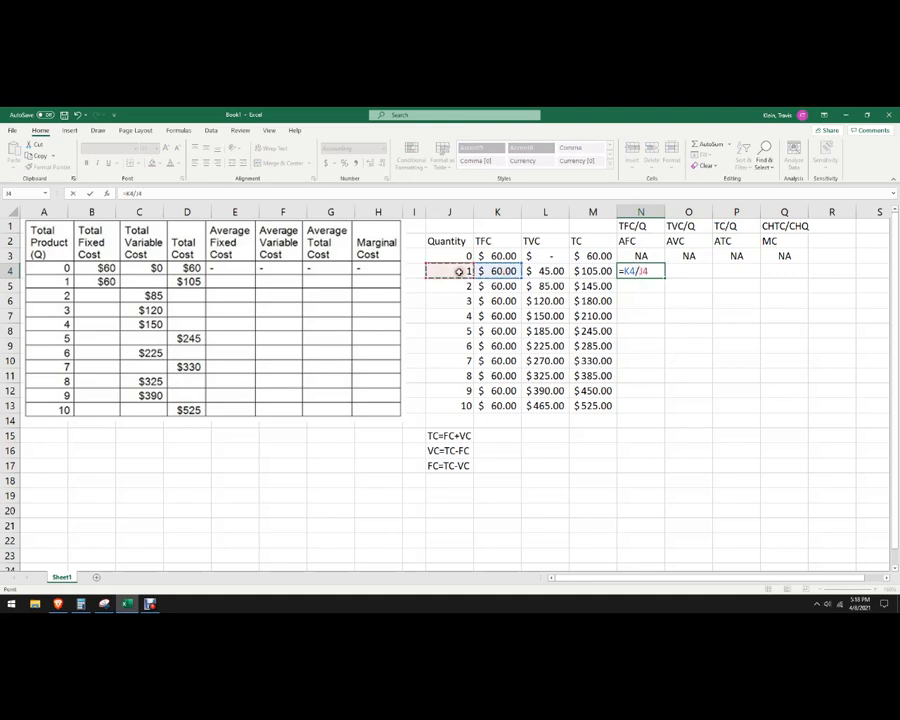
key(Return)
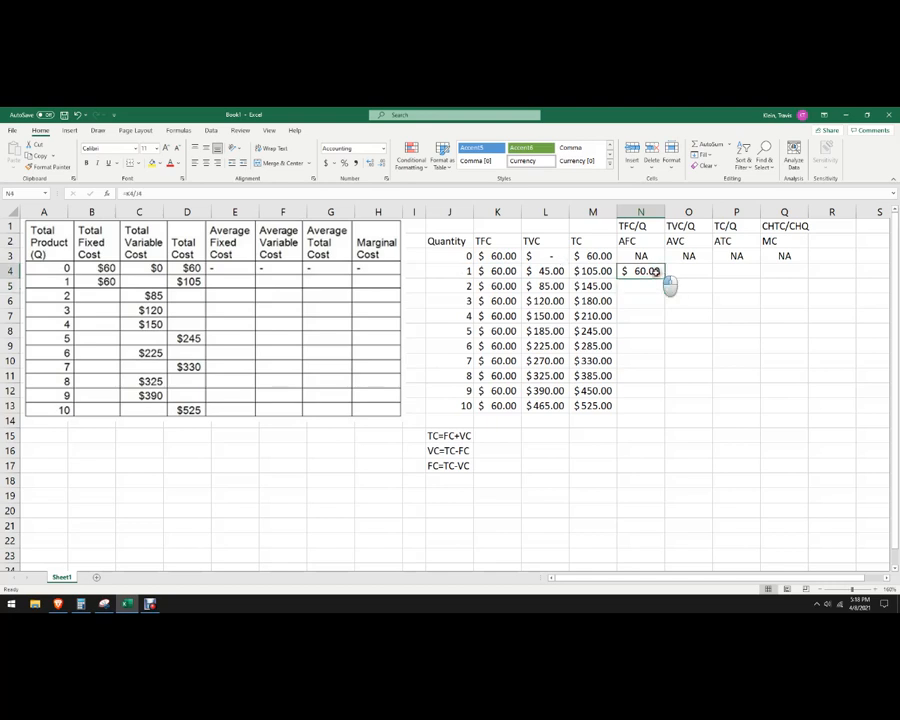
drag(640, 271, 640, 405)
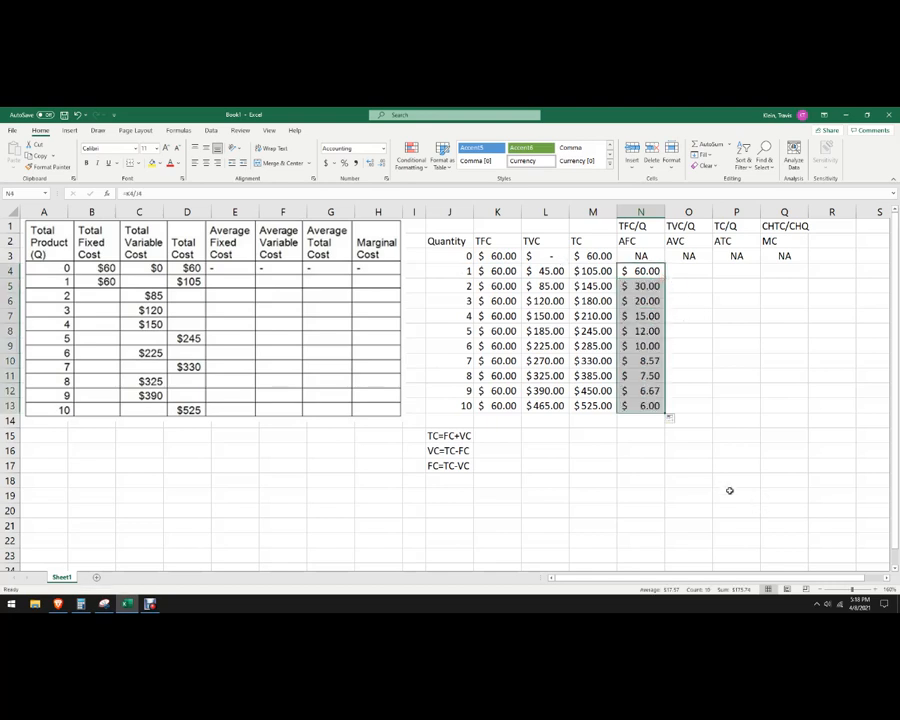
click(718, 401)
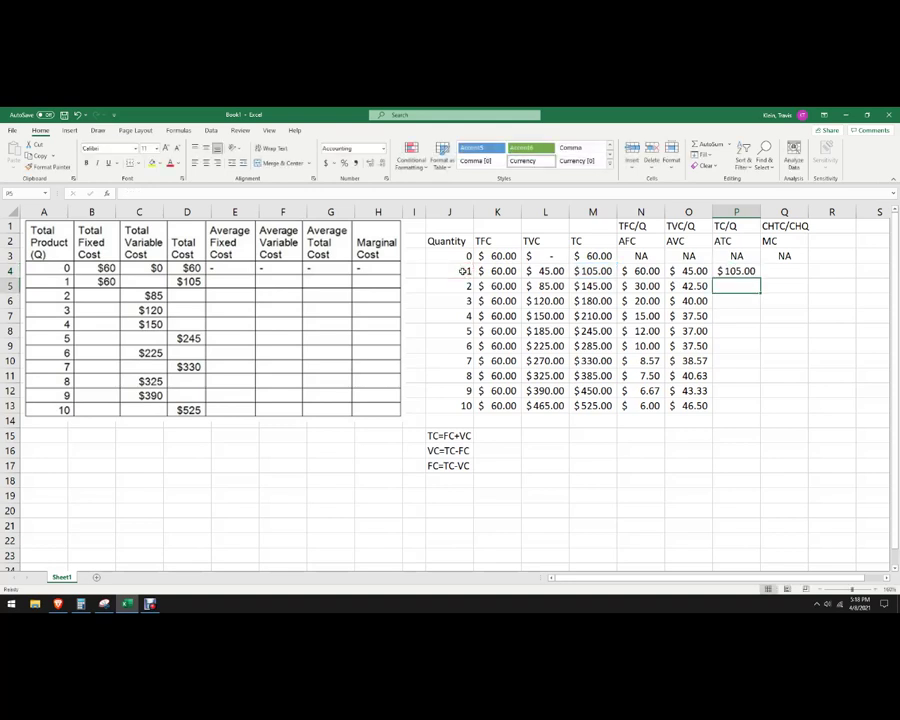
Fill ATC down to quantity 10 and add the note ATC=AVC+AFC beneath the column
click(736, 271)
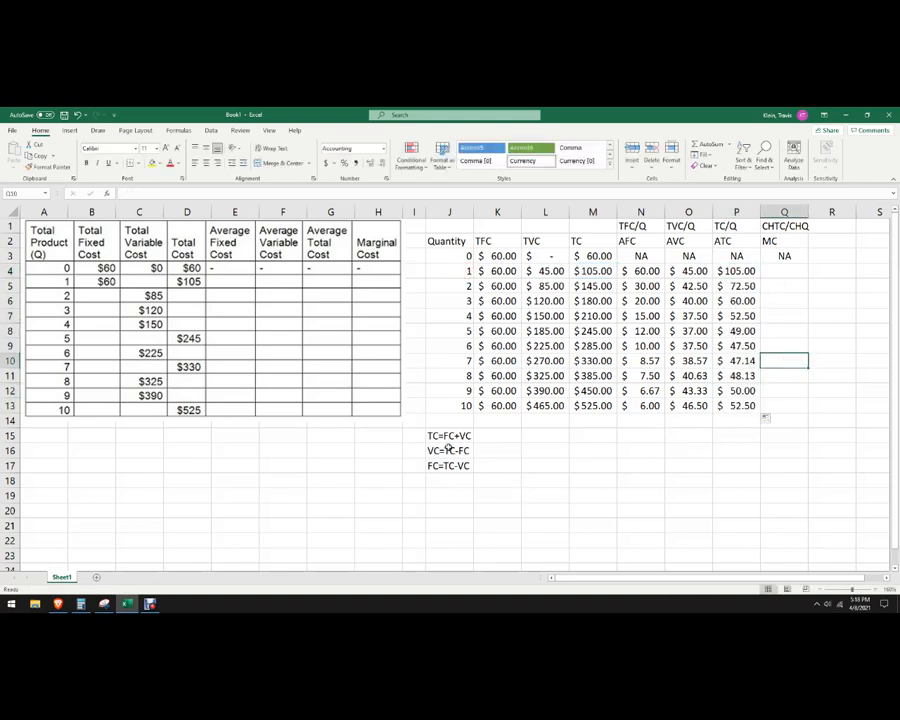
click(449, 435)
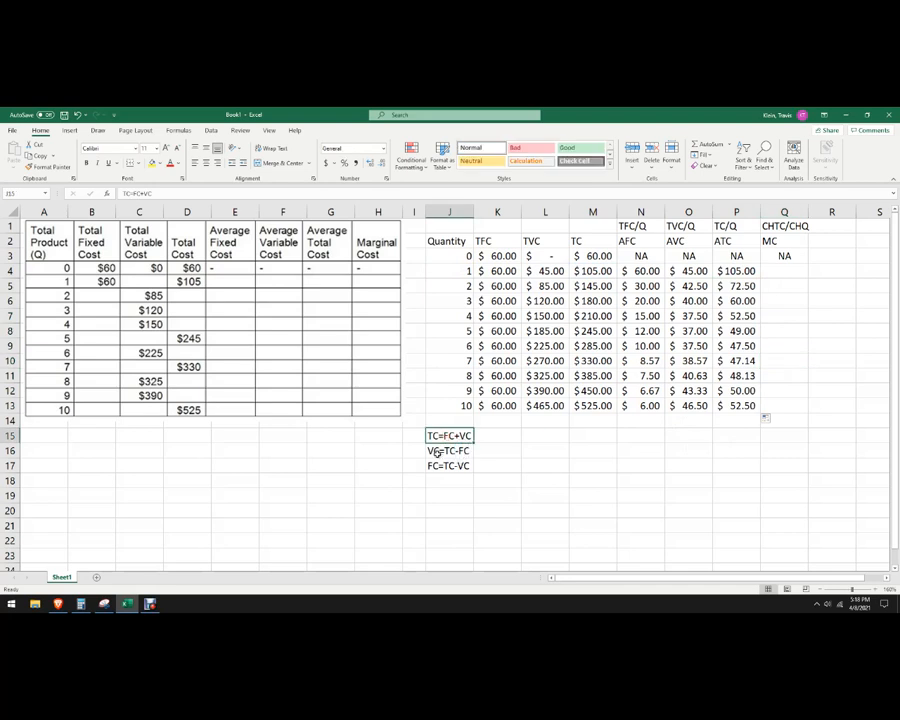
mouse_move(490, 457)
text(ATC)
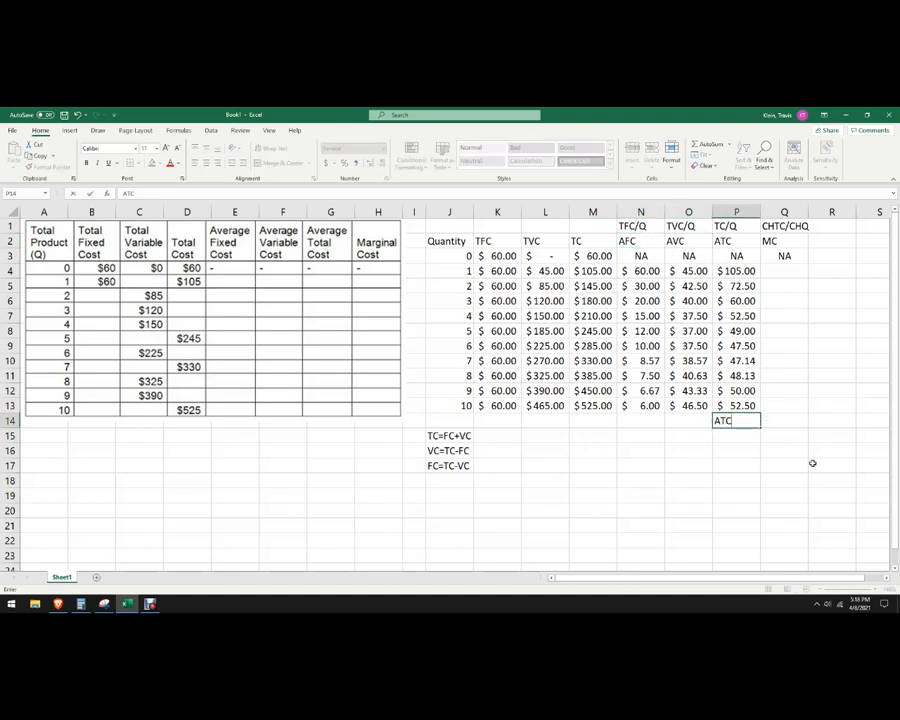
text(=AVC+)
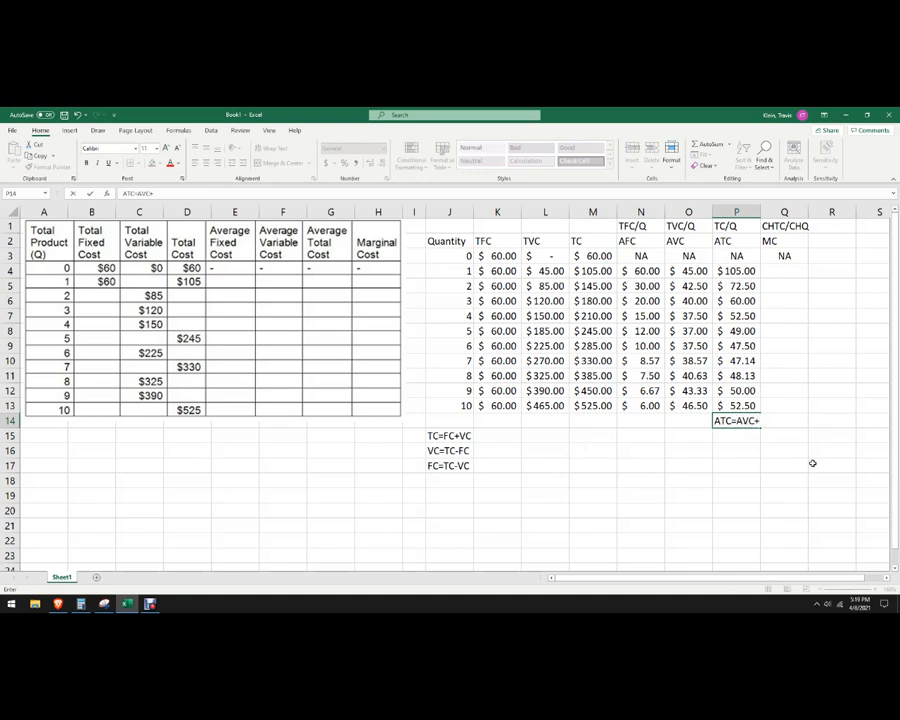
text(AFC)
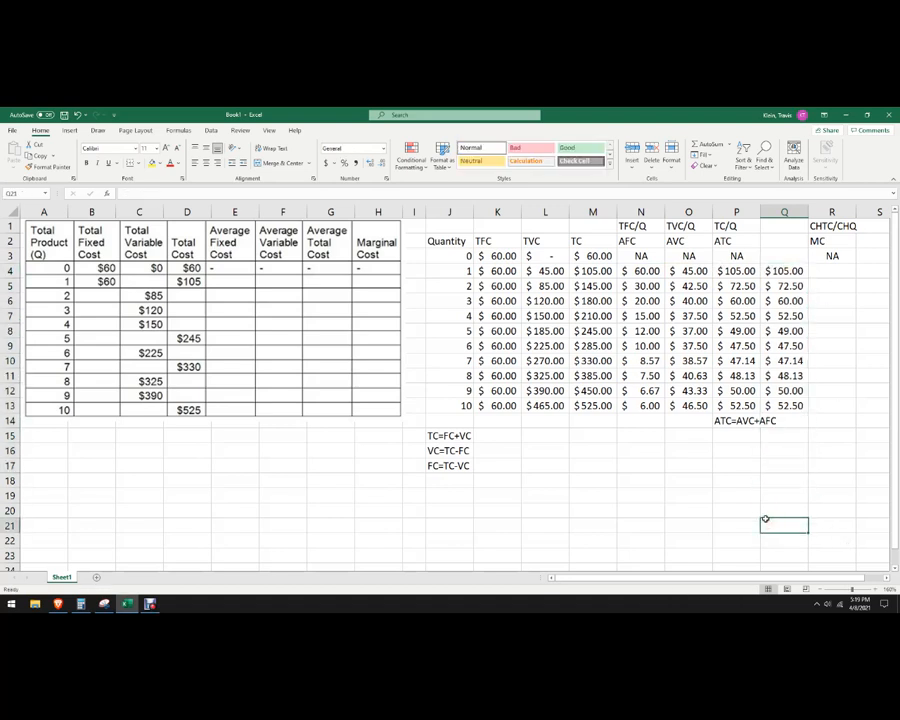
drag(736, 271, 784, 405)
text(=(M4-M3)/J4)
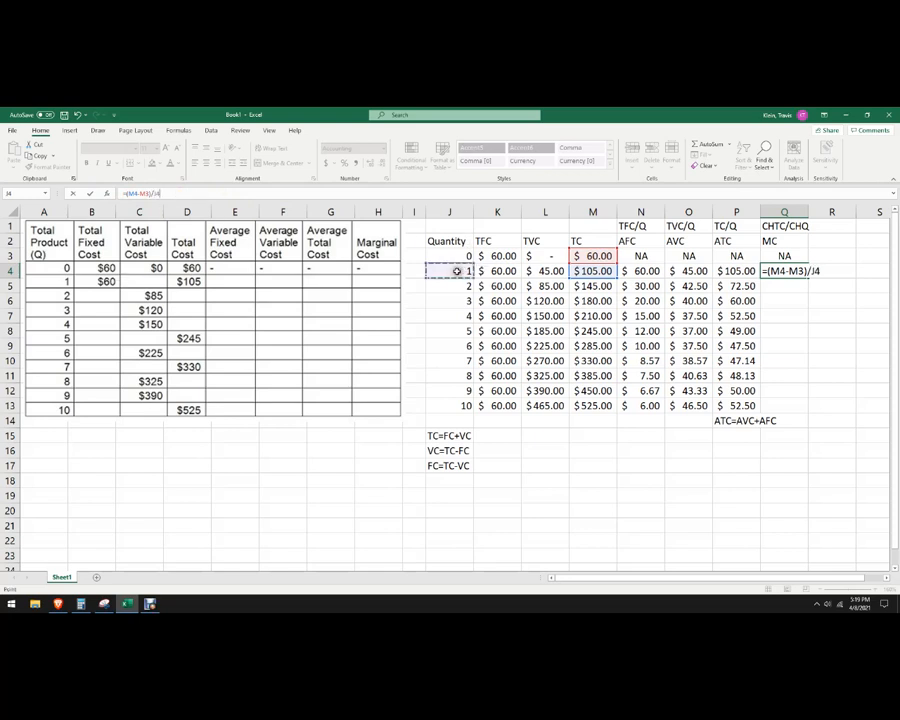
Enter the MC formula =(M4-M3)/(J4-J3) in Q4 and fill it down to Q13
text(-J3)
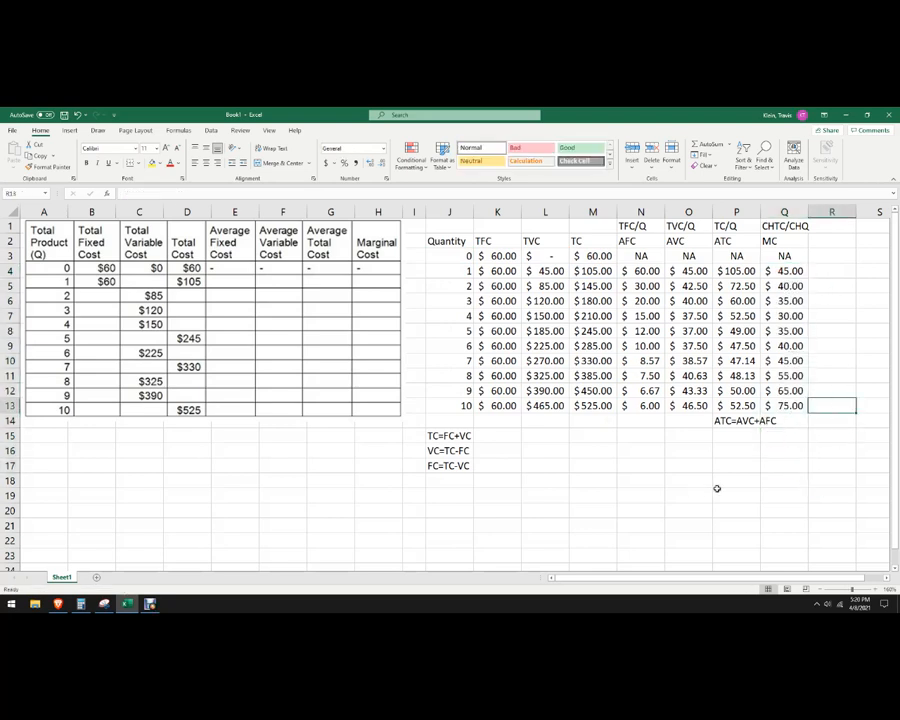
mouse_move(699, 478)
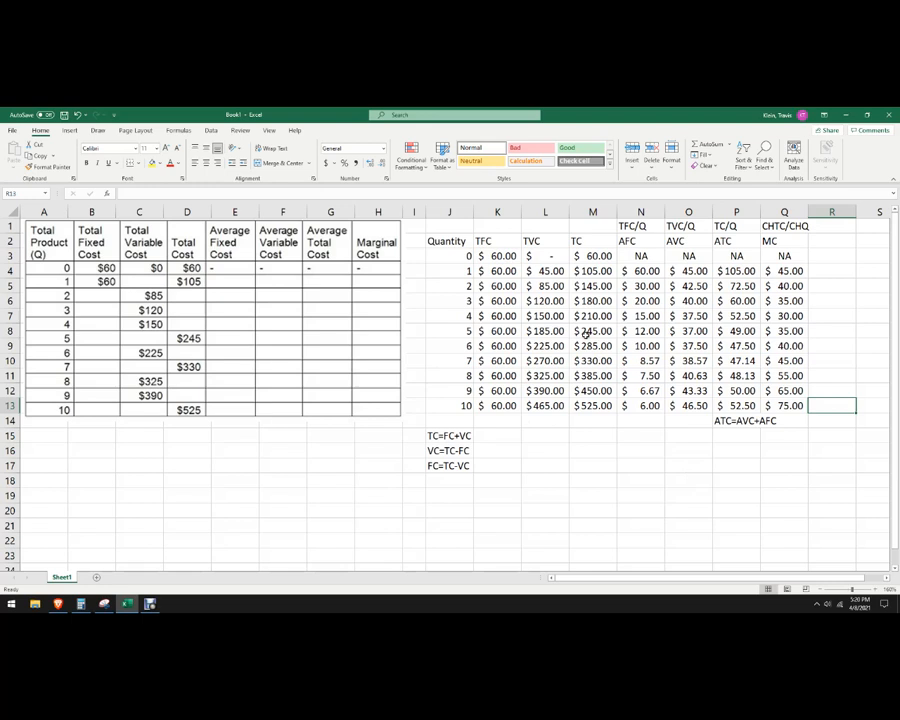
mouse_move(452, 266)
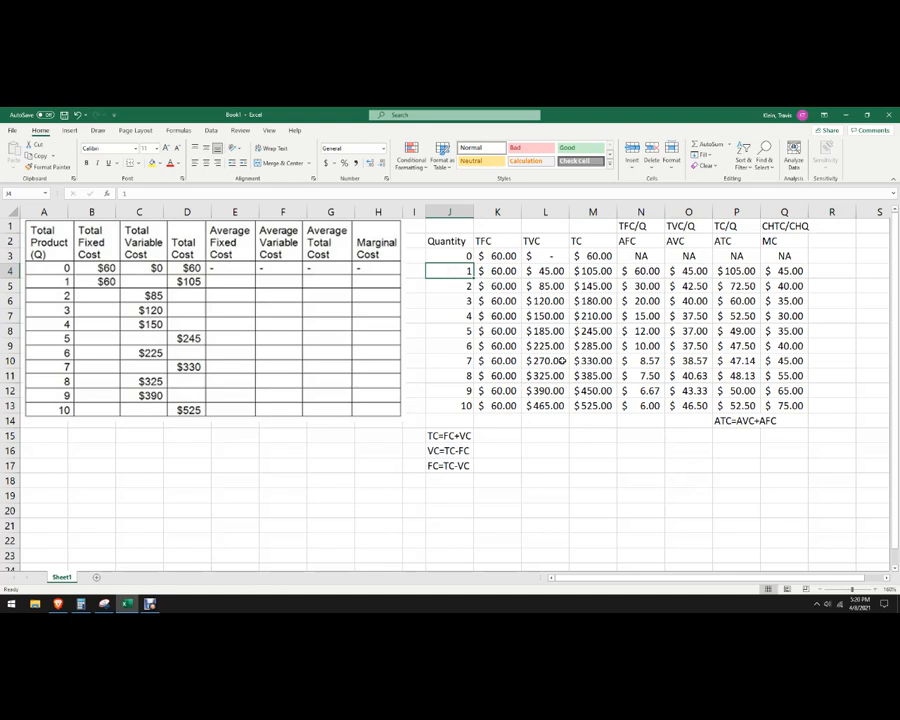
Replace quantities 1–10 with 15, 30, 50, 75, 100, 150, 300, 600, 1500, 4000
text(30)
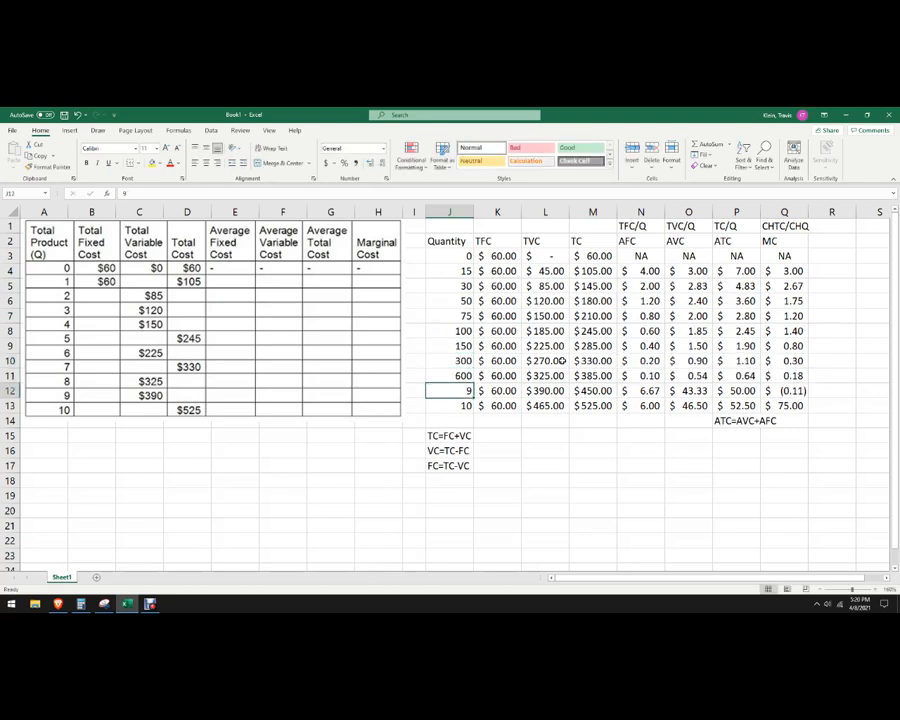
text(7500)
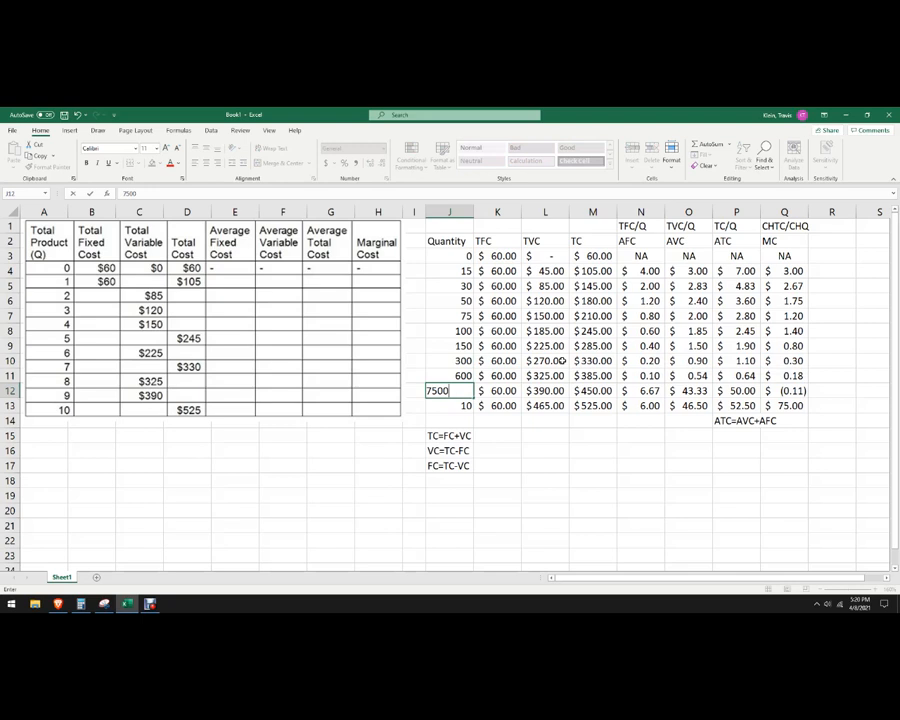
text(15)
click(450, 406)
text(4000)
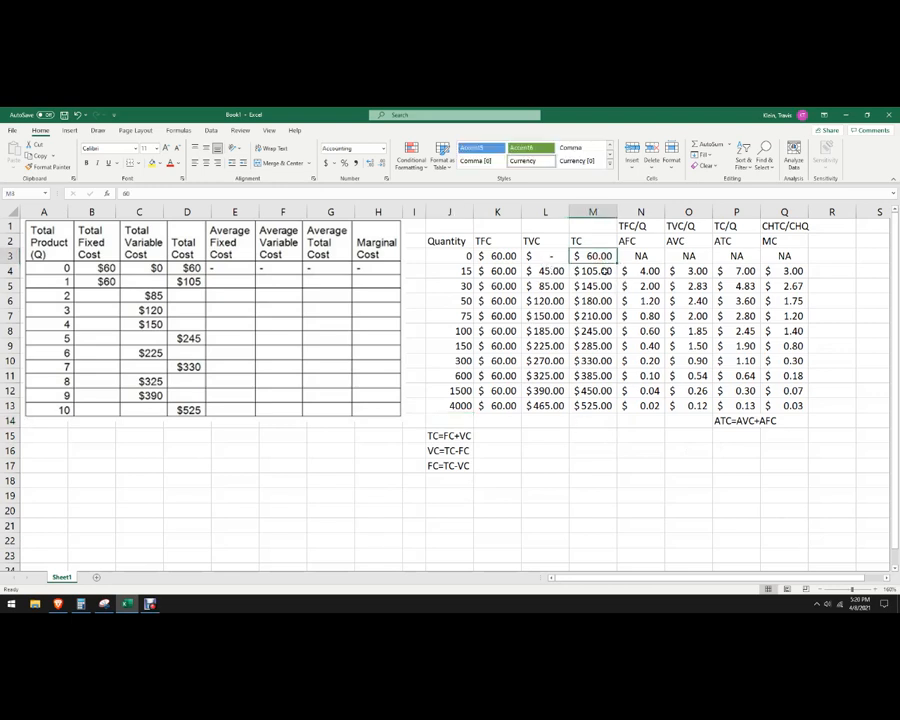
Inspect TC at quantity 0 and the TFC and TVC formulas at 15, then review AFC–ATC results
click(592, 256)
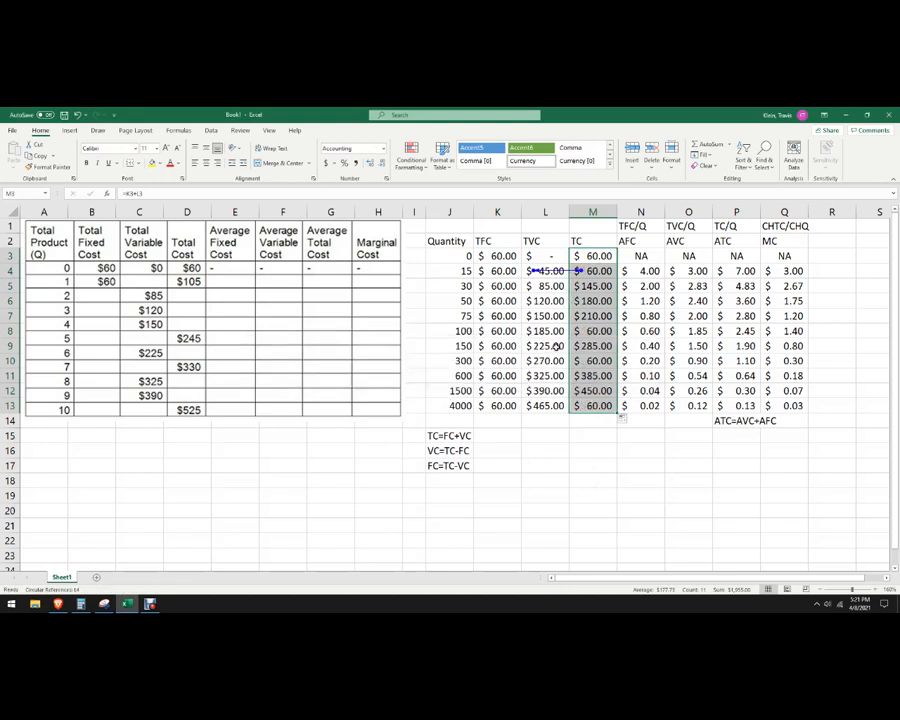
click(497, 271)
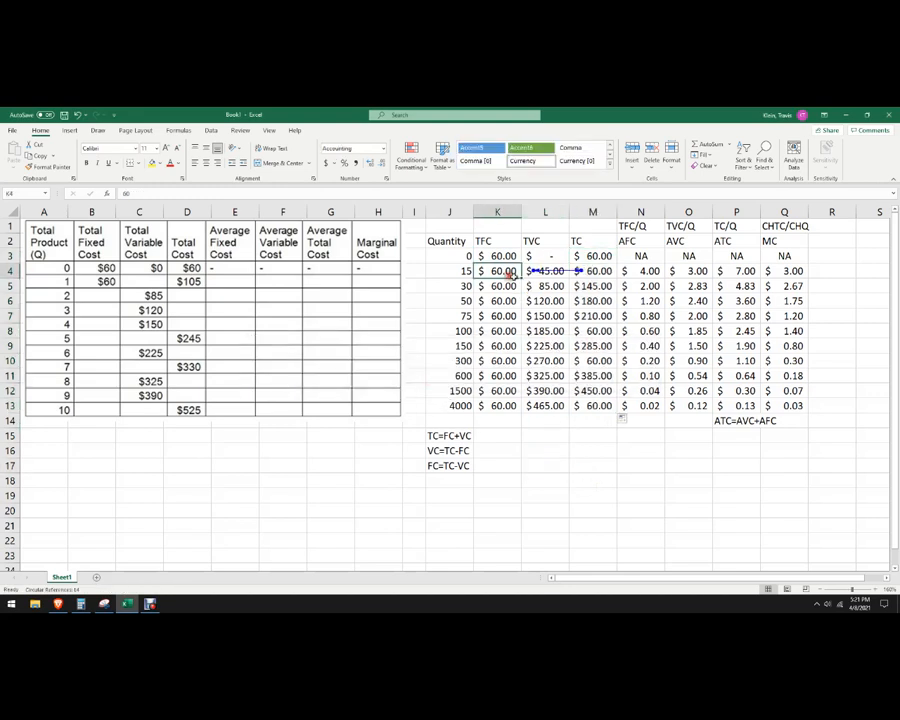
click(545, 271)
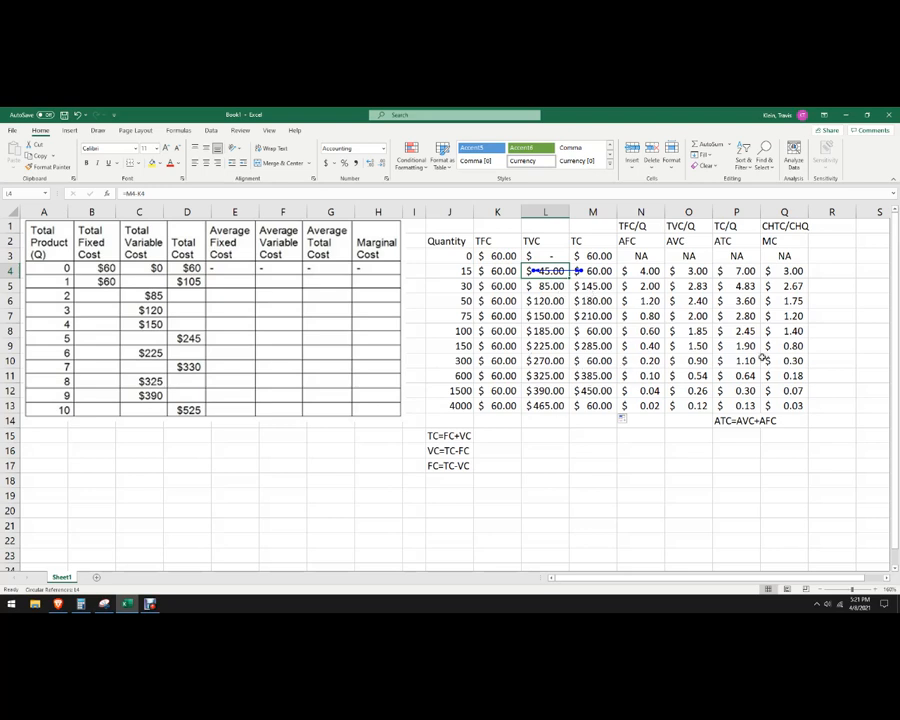
mouse_move(667, 451)
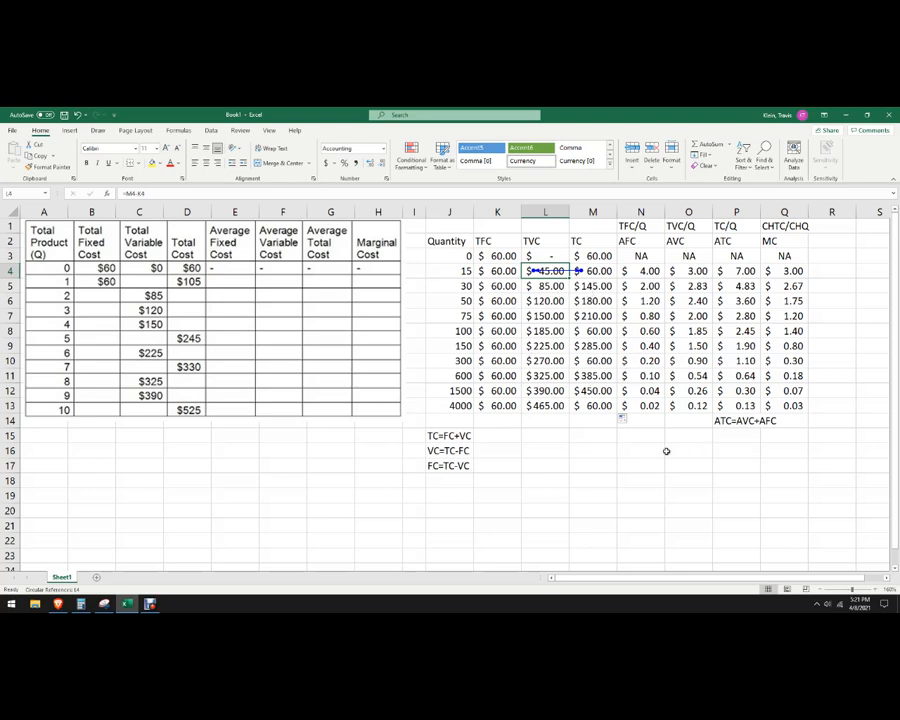
drag(640, 270, 760, 405)
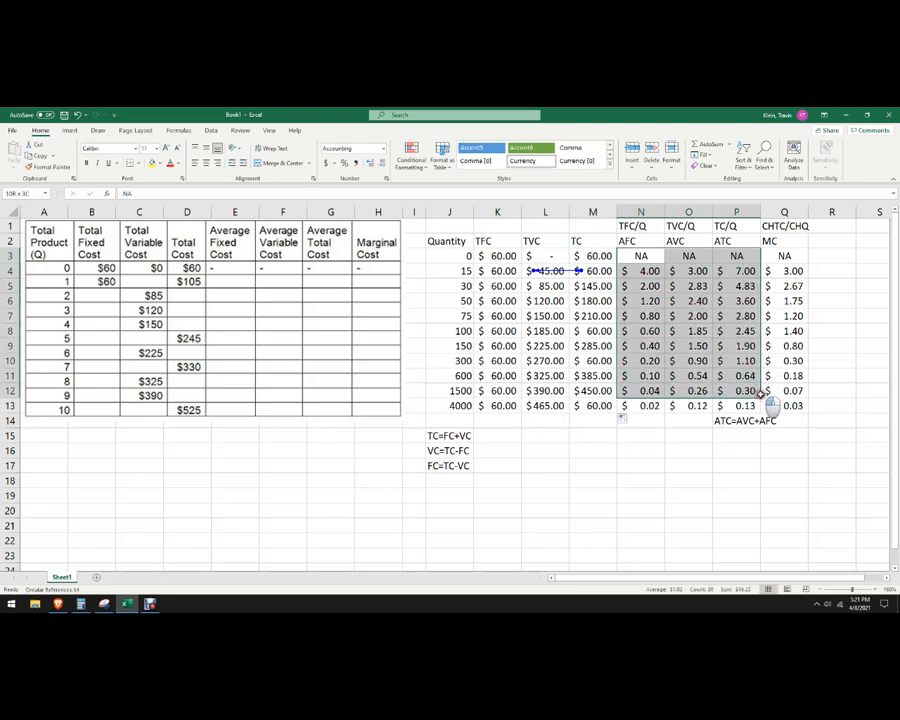
click(640, 510)
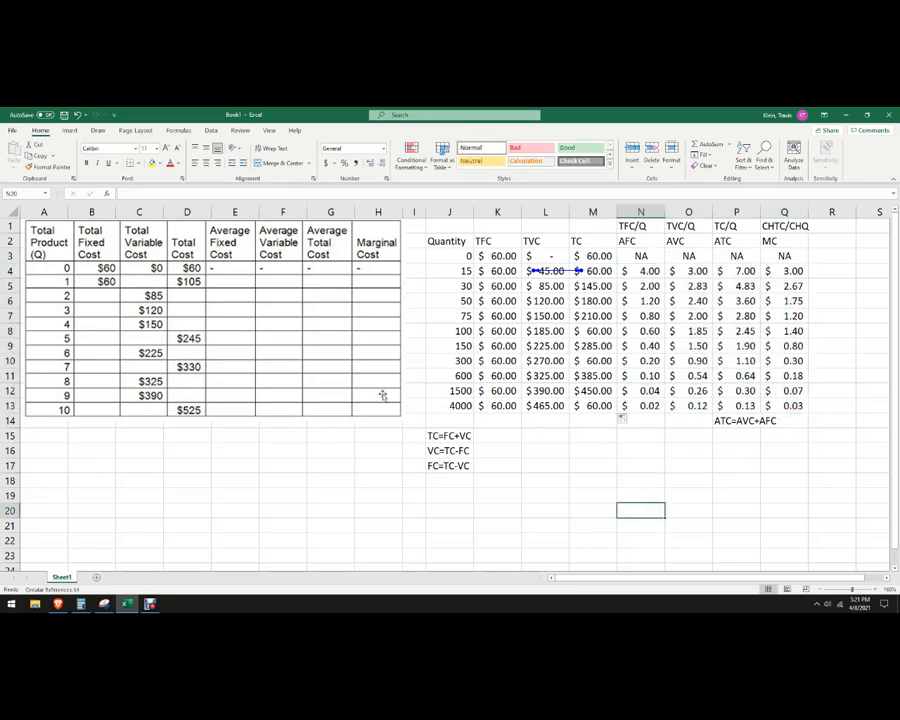